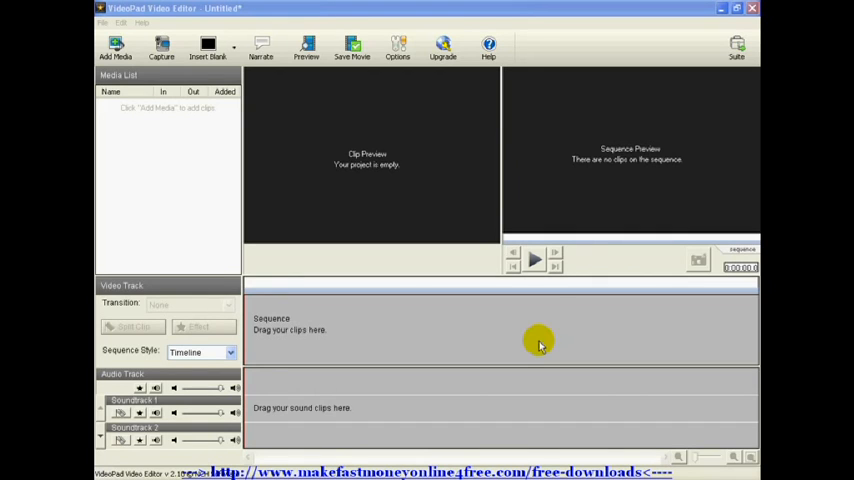
{"action": "mouse_move", "coordinate": [316, 250]}
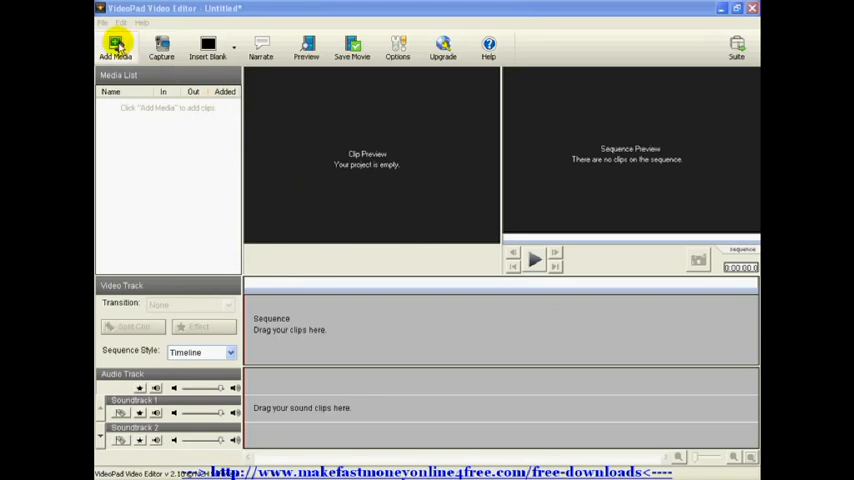
{"action": "mouse_move", "coordinate": [306, 44]}
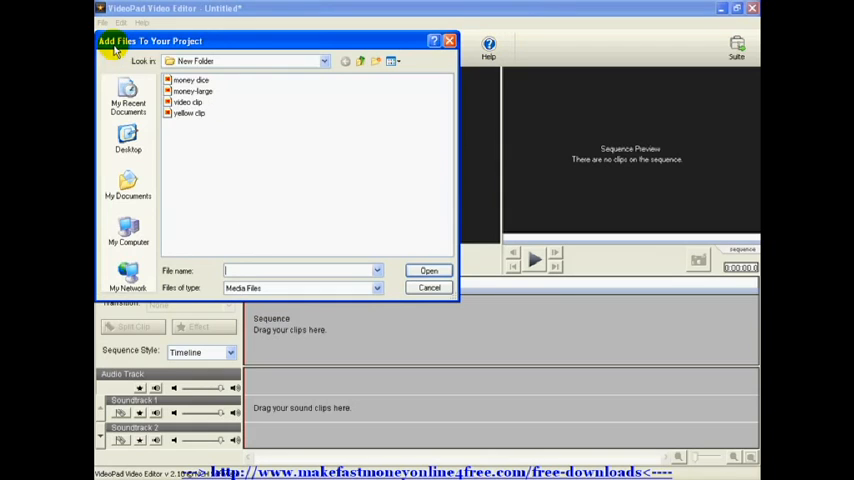
- Import the four images from New Folder and bring up actions for the yellow clip
{"action": "left_click", "coordinate": [188, 102]}
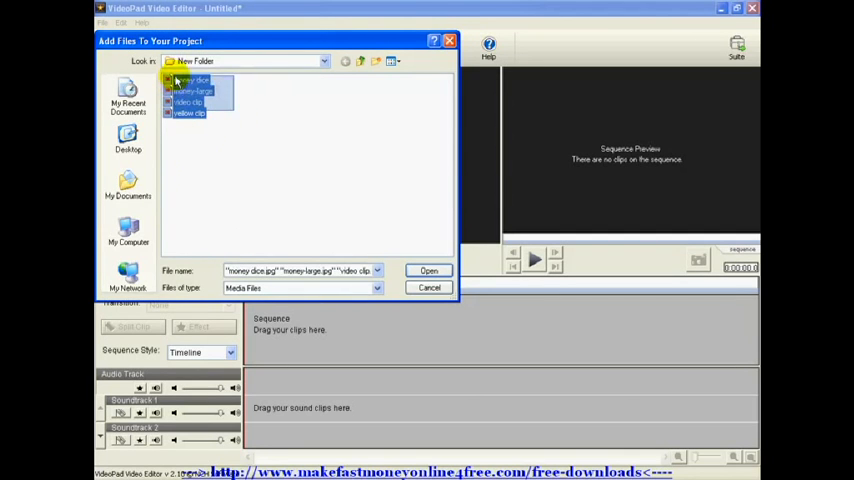
{"action": "left_click", "coordinate": [428, 270]}
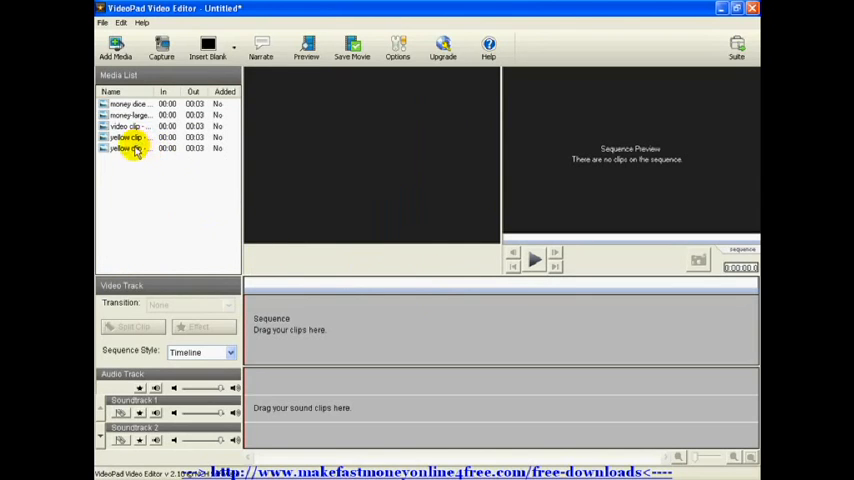
{"action": "right_click", "coordinate": [124, 148]}
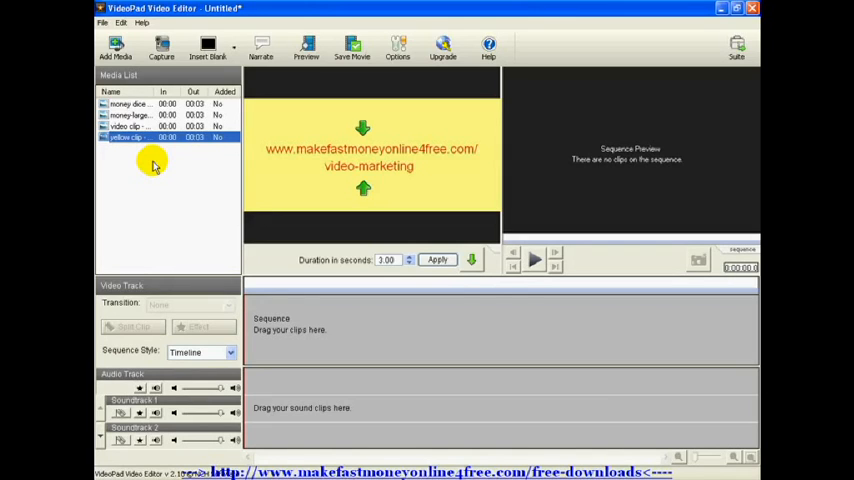
{"action": "mouse_move", "coordinate": [364, 190]}
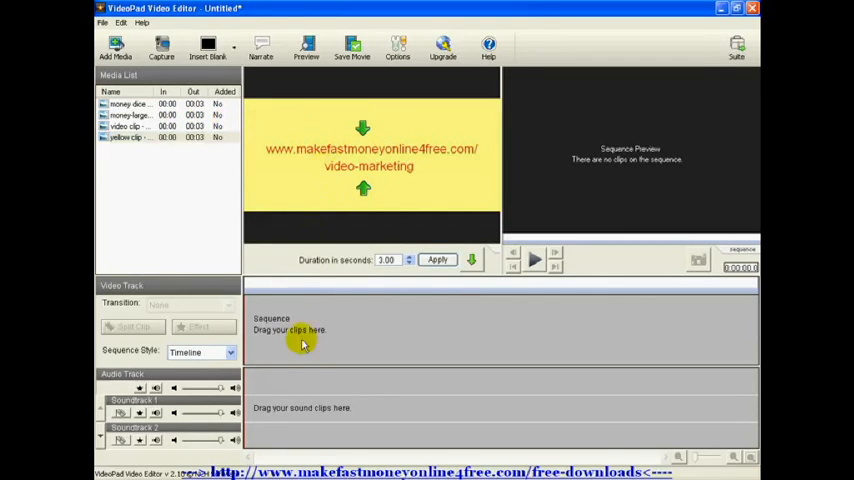
{"action": "mouse_move", "coordinate": [306, 362]}
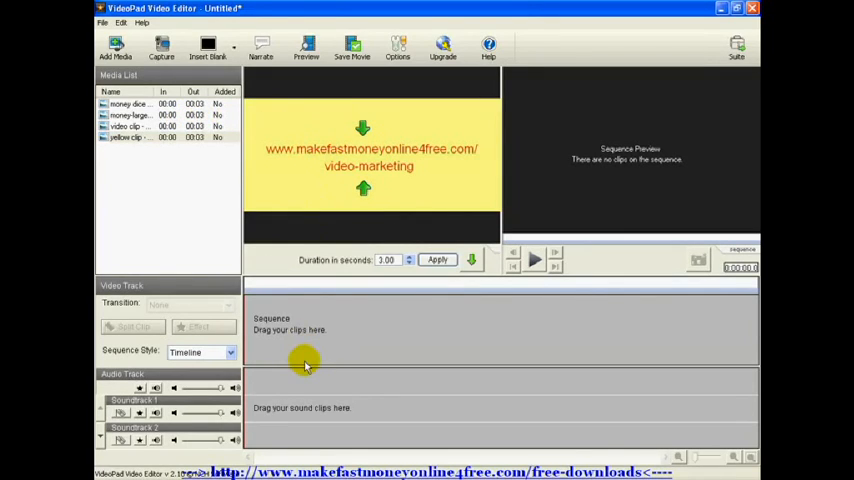
{"action": "mouse_move", "coordinate": [372, 142]}
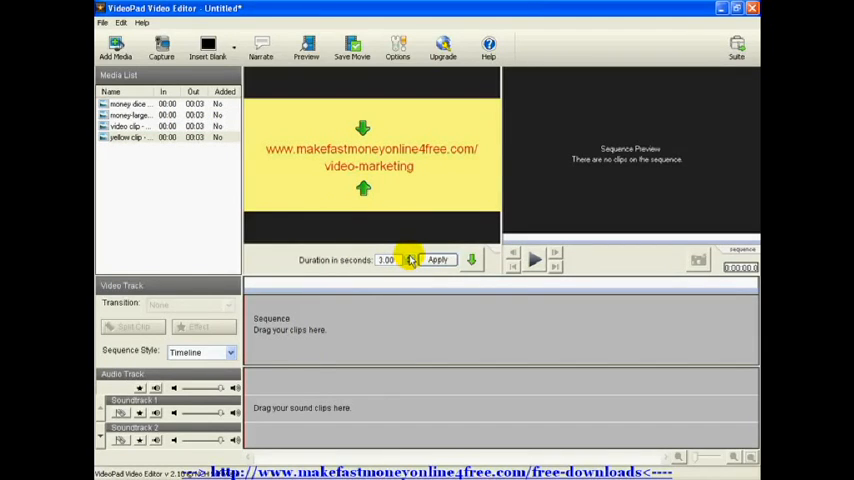
- Raise the yellow clip's duration above its 3-second default with the spin arrows
{"action": "left_click", "coordinate": [412, 256]}
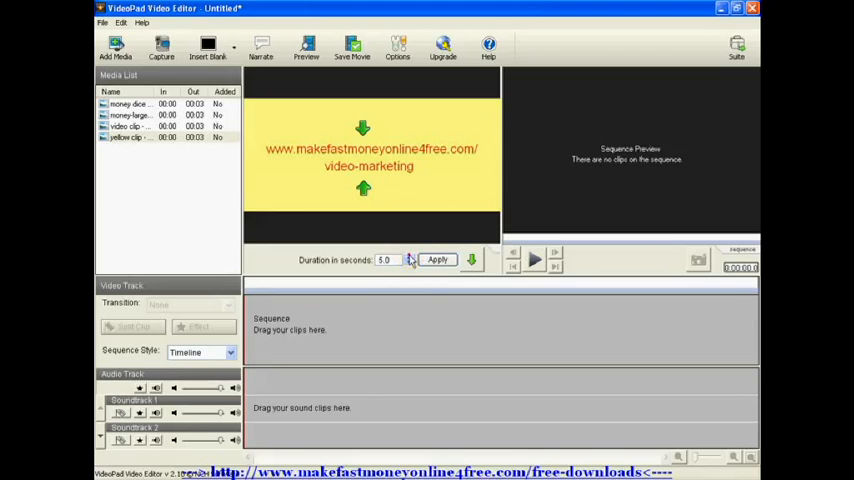
{"action": "left_click", "coordinate": [408, 256]}
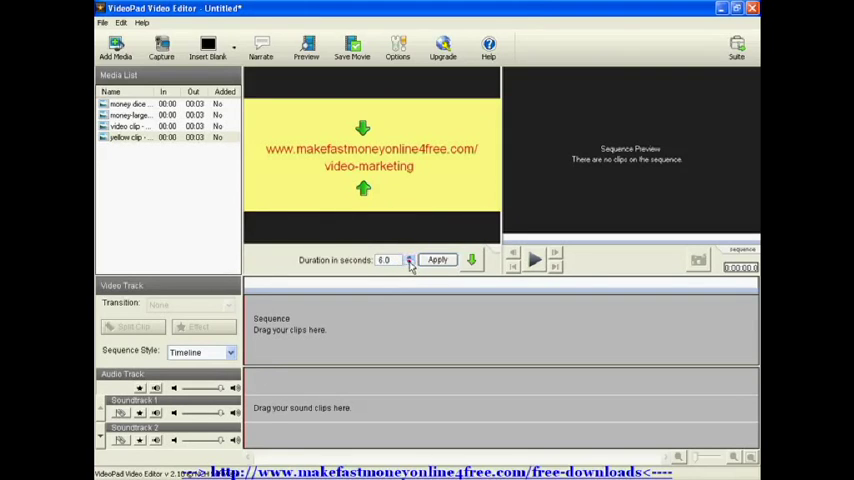
{"action": "left_click", "coordinate": [408, 256]}
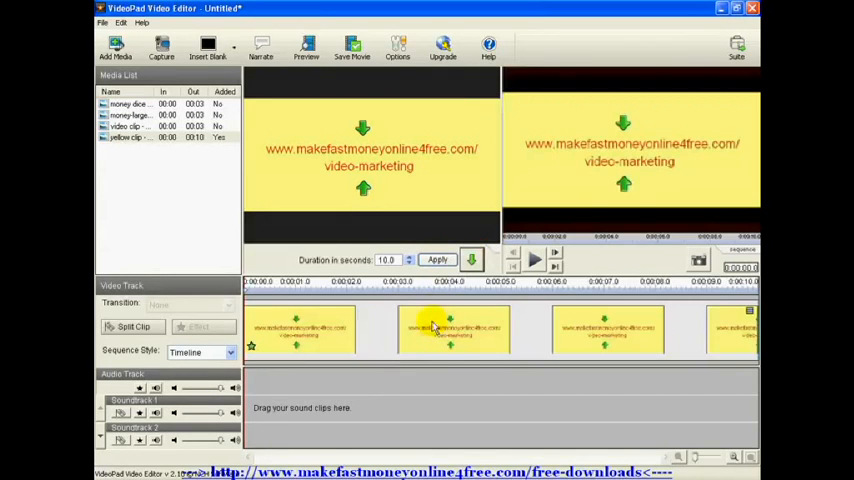
{"action": "mouse_move", "coordinate": [480, 432]}
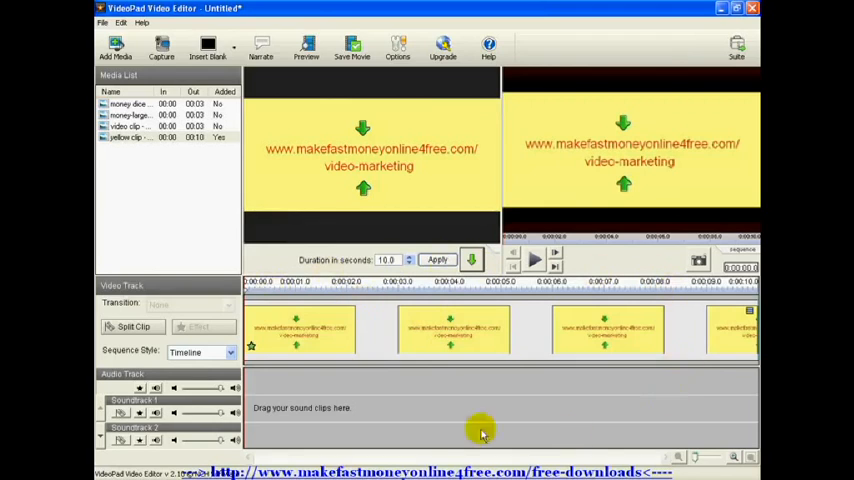
{"action": "mouse_move", "coordinate": [520, 316]}
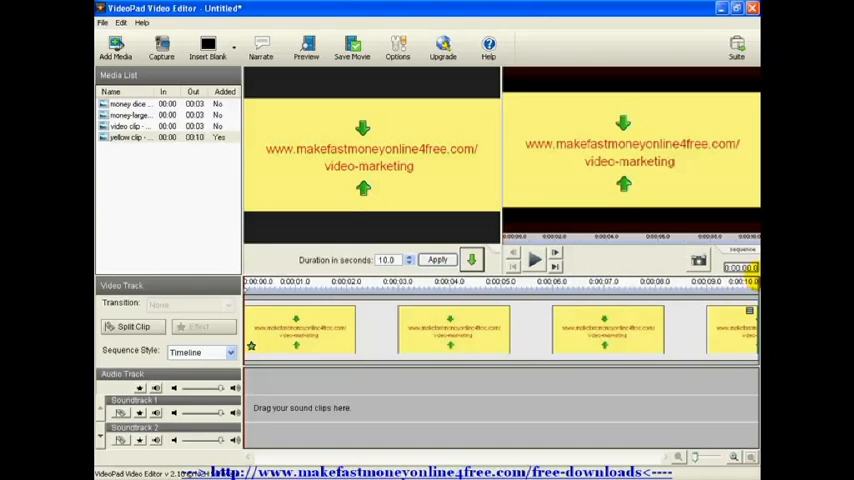
{"action": "mouse_move", "coordinate": [668, 136]}
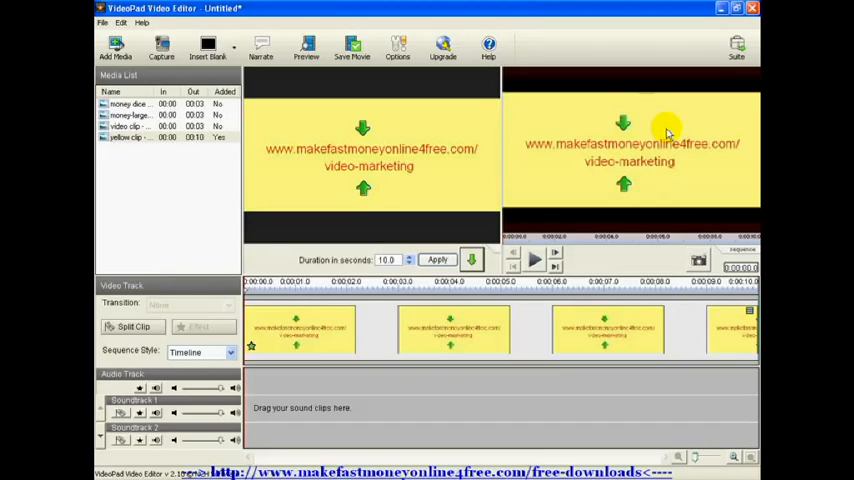
{"action": "mouse_move", "coordinate": [610, 188]}
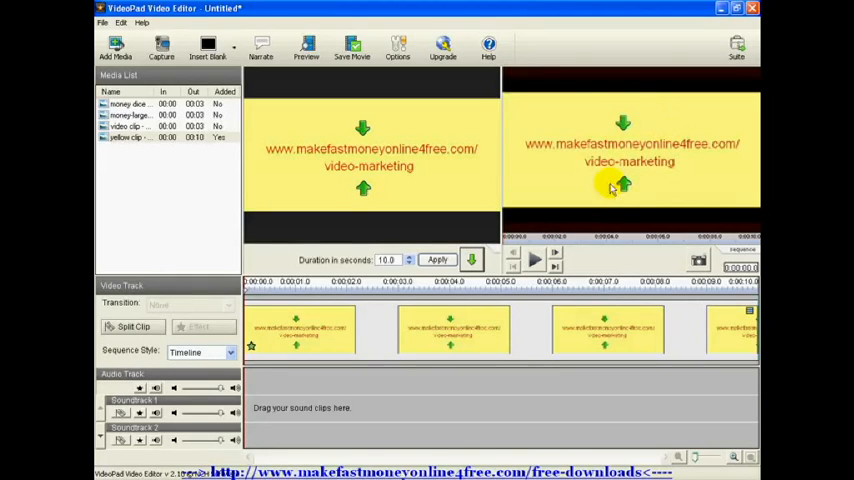
- Play back the sequence of repeated yellow clips in the preview, then pause it
{"action": "left_click", "coordinate": [534, 260]}
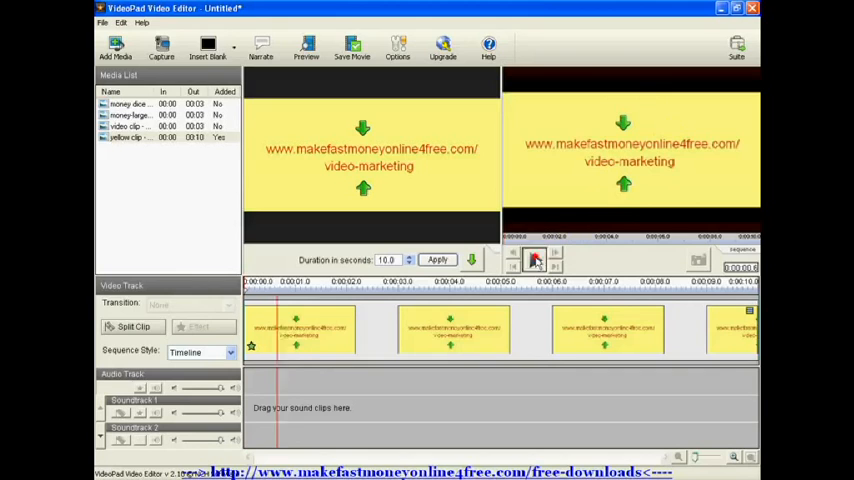
{"action": "left_click", "coordinate": [532, 260]}
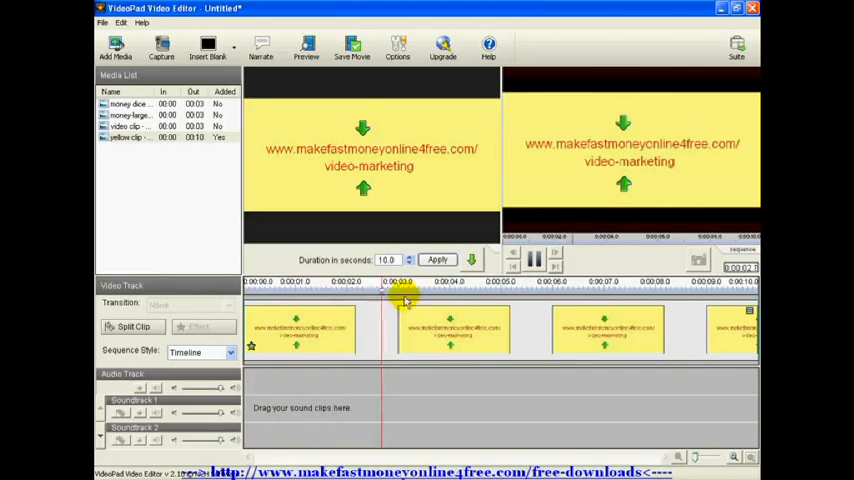
{"action": "left_click", "coordinate": [490, 282]}
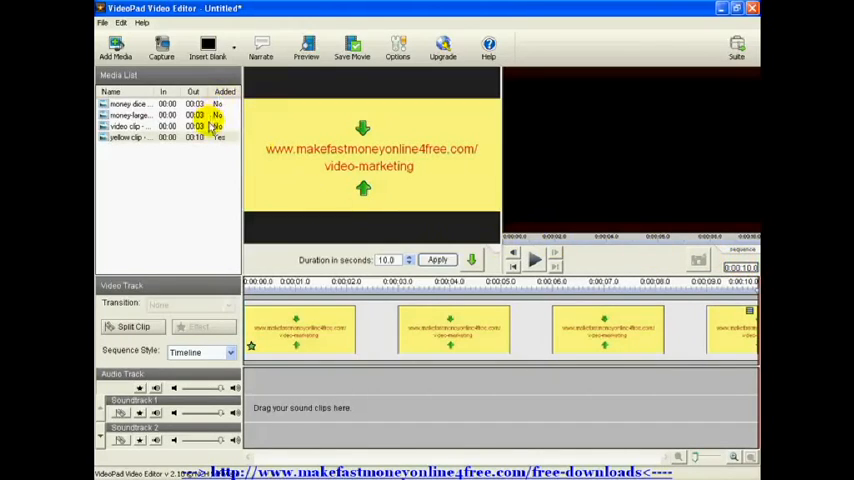
- Set the clapperboard clip to 6.0 seconds and add it at the end of the timeline
{"action": "left_click", "coordinate": [128, 126]}
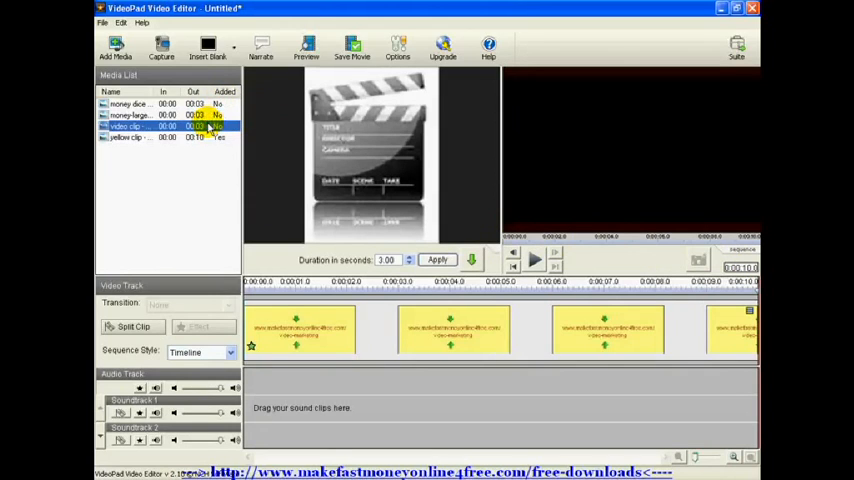
{"action": "mouse_move", "coordinate": [364, 212]}
{"action": "type", "text": "6"}
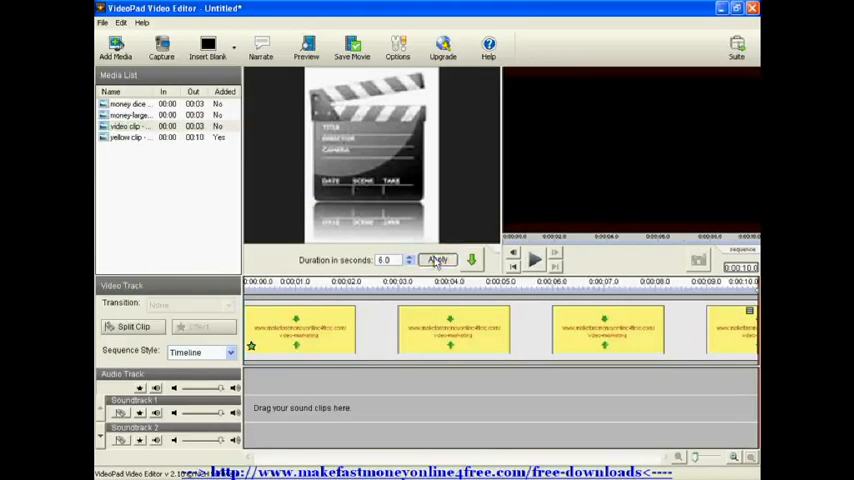
{"action": "left_click", "coordinate": [436, 260]}
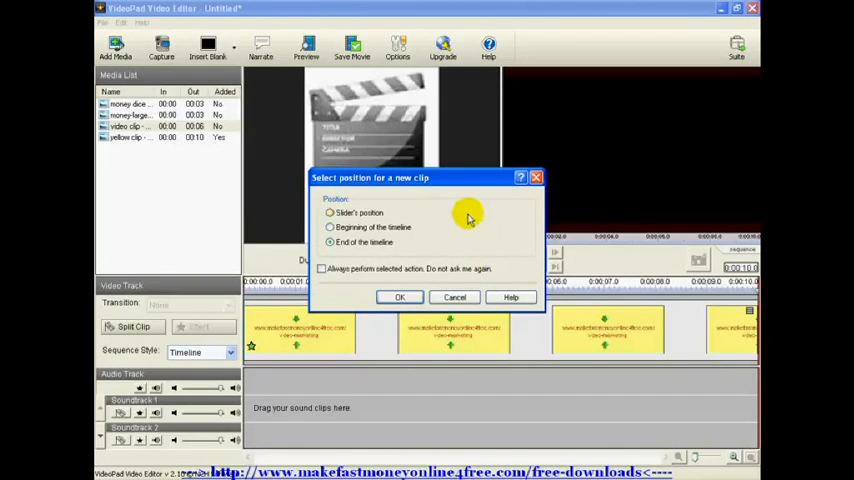
{"action": "mouse_move", "coordinate": [378, 216]}
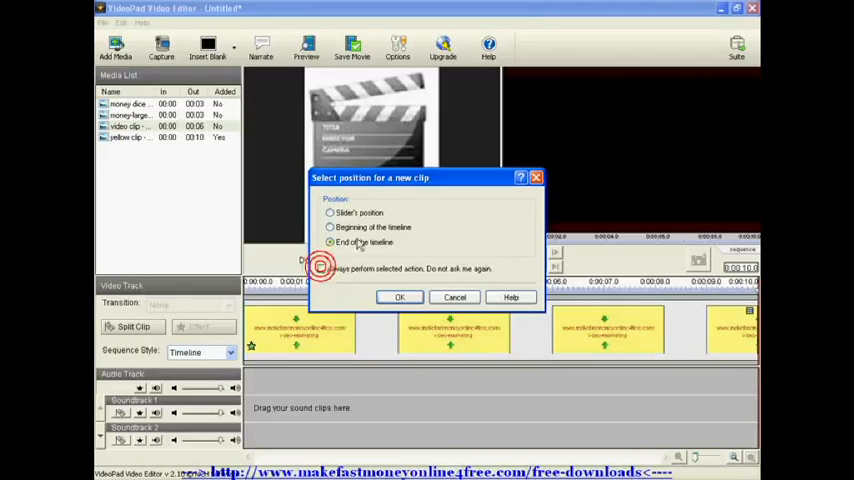
{"action": "left_click", "coordinate": [400, 296]}
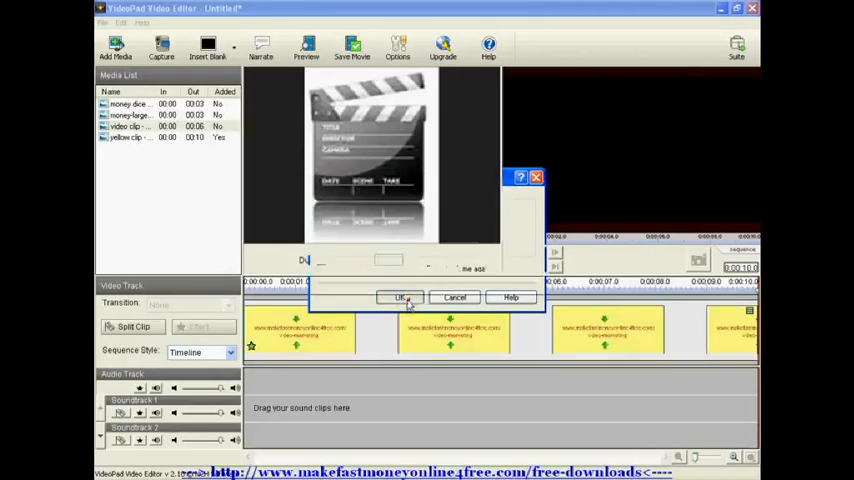
{"action": "left_click", "coordinate": [400, 296]}
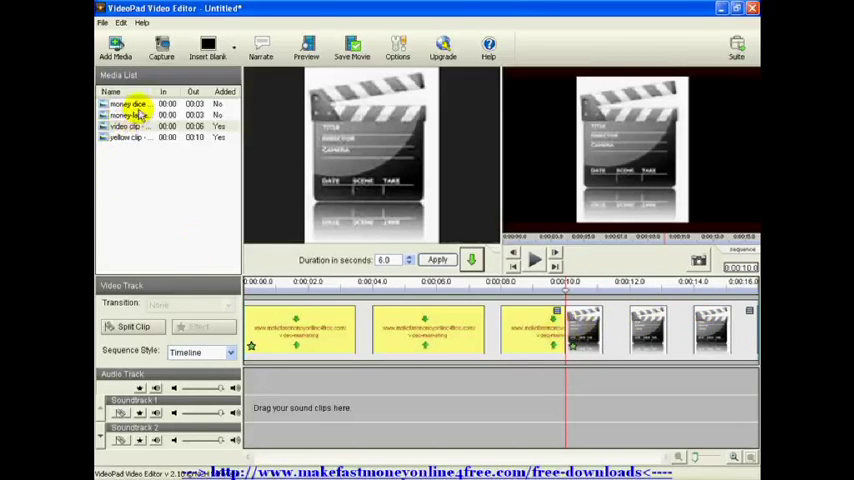
- Add the green dice image to the sequence at the slider's position
{"action": "left_click", "coordinate": [128, 104]}
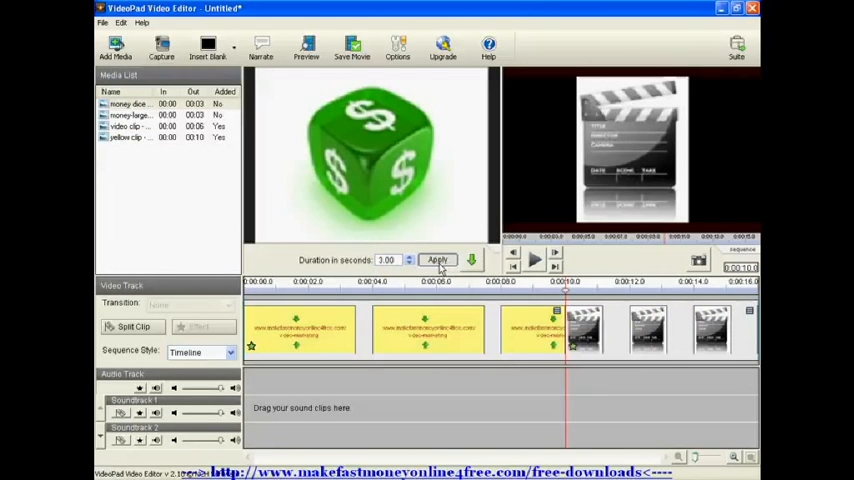
{"action": "left_click", "coordinate": [436, 260]}
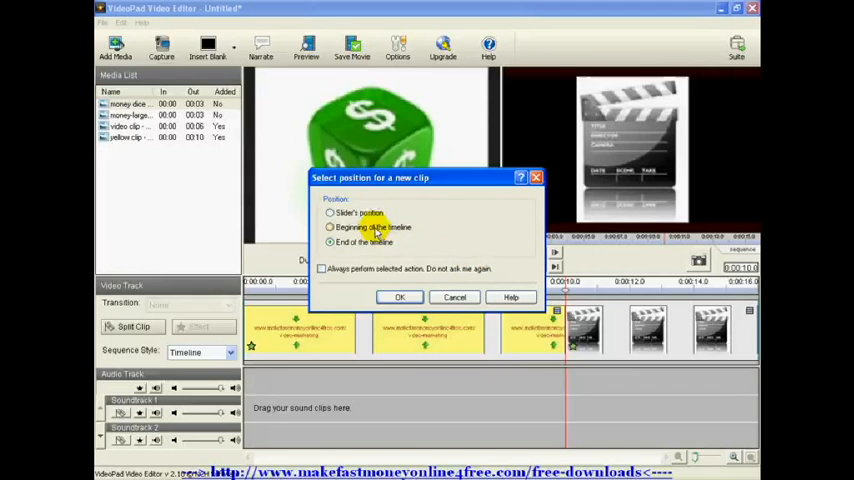
{"action": "left_click", "coordinate": [330, 212]}
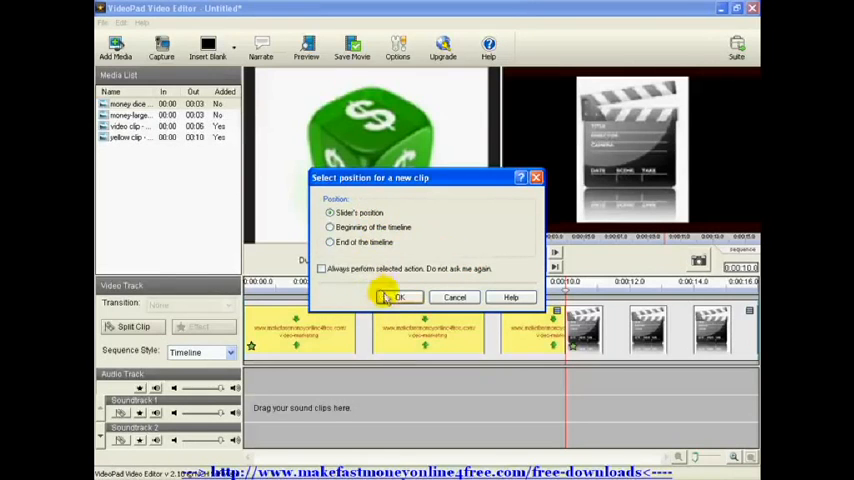
{"action": "left_click", "coordinate": [398, 296]}
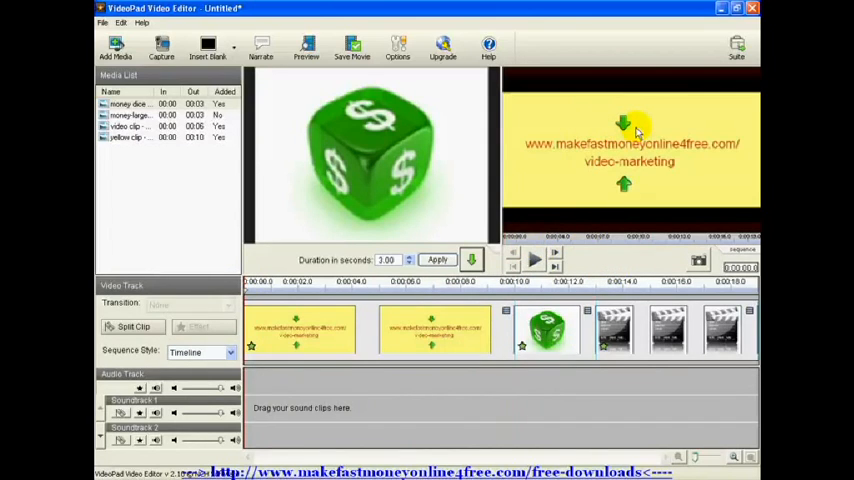
{"action": "mouse_move", "coordinate": [644, 132]}
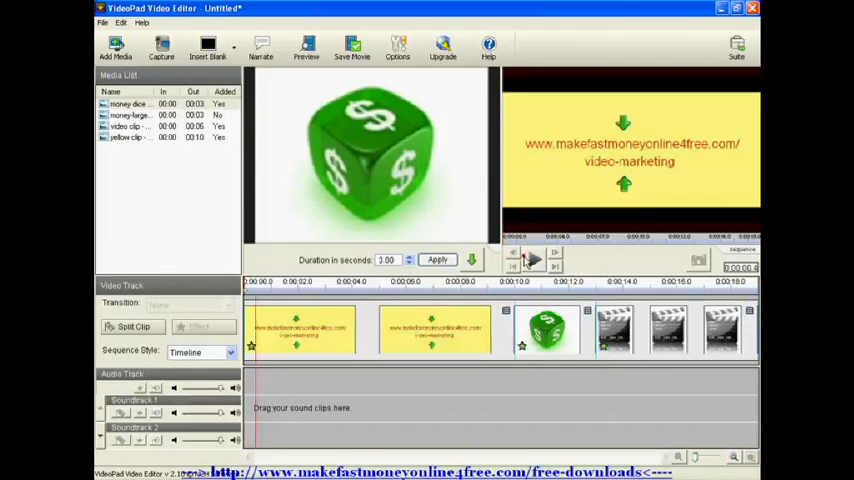
- Play the sequence from the start through the dice and clapperboard clips, then stop
{"action": "left_click", "coordinate": [532, 260]}
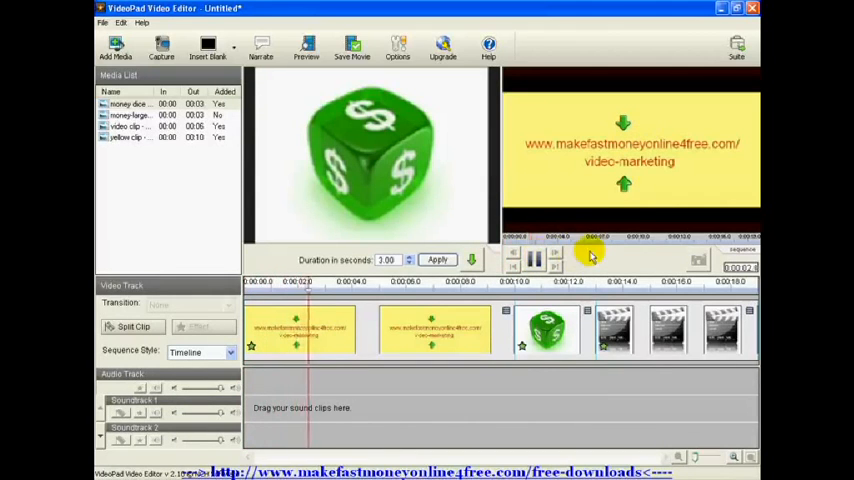
{"action": "left_click", "coordinate": [590, 258]}
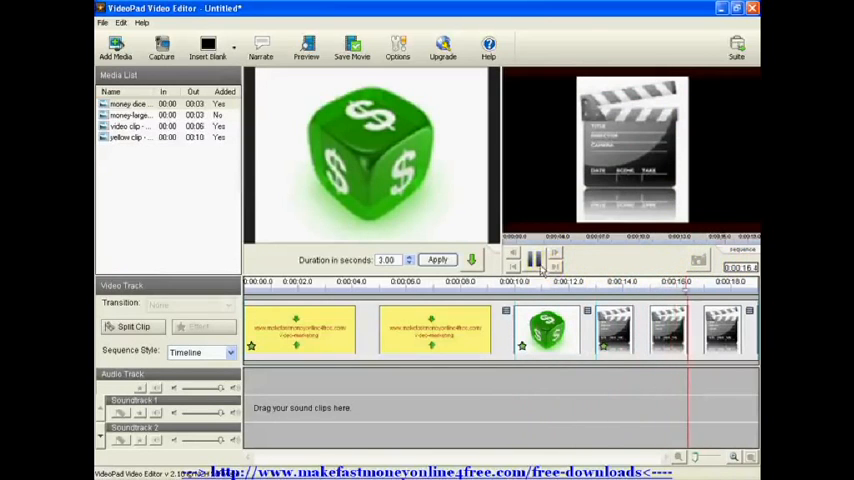
{"action": "left_click", "coordinate": [536, 260]}
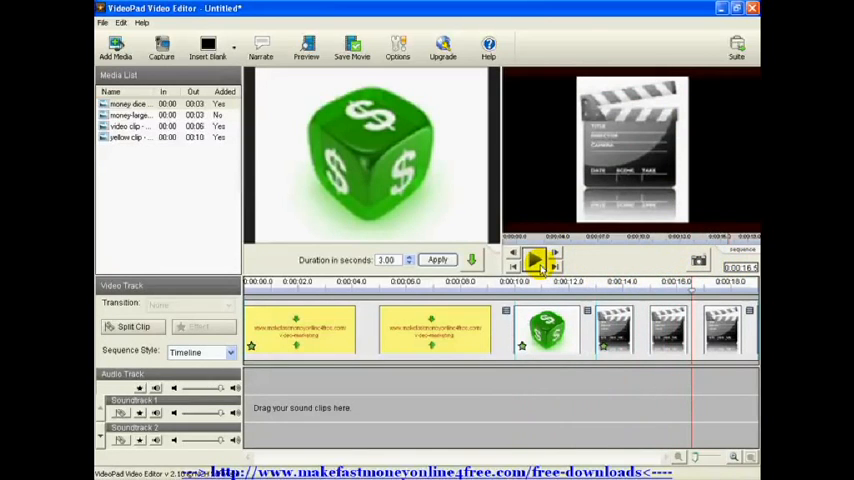
{"action": "left_click", "coordinate": [536, 262]}
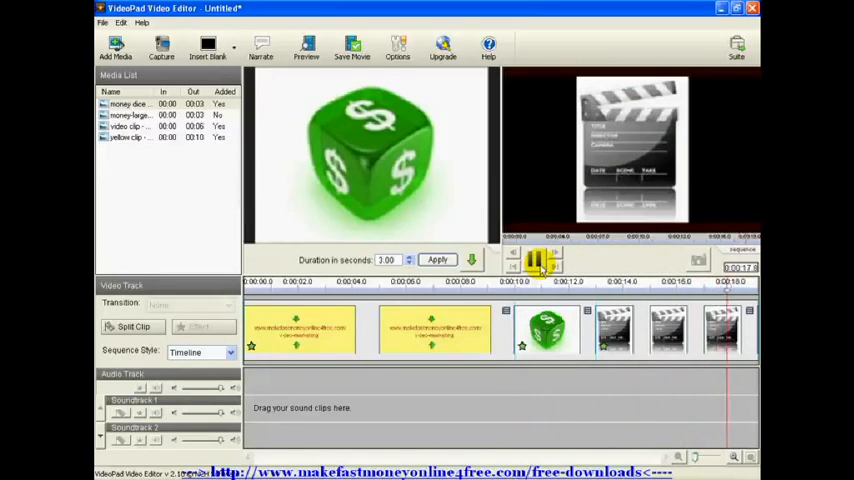
{"action": "left_click", "coordinate": [536, 260]}
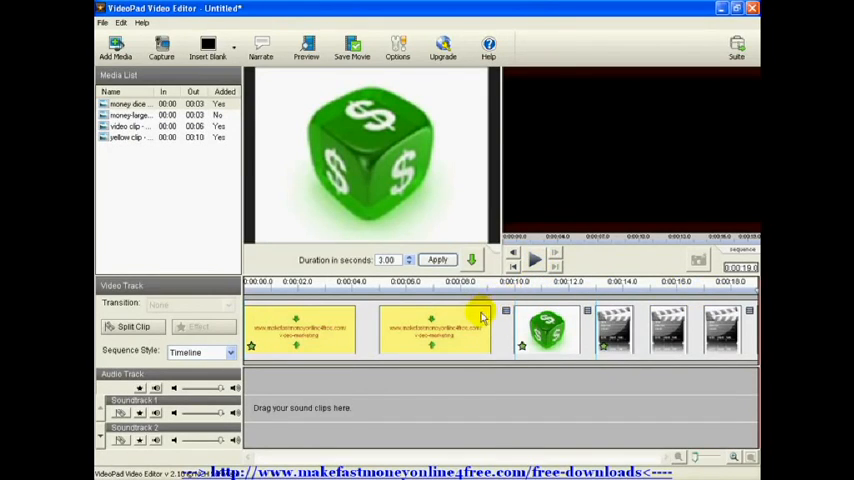
{"action": "mouse_move", "coordinate": [508, 312]}
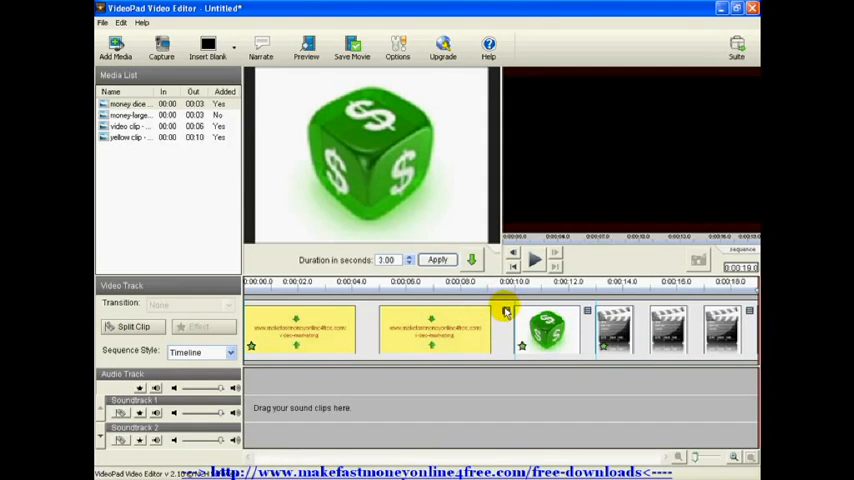
{"action": "mouse_move", "coordinate": [578, 310]}
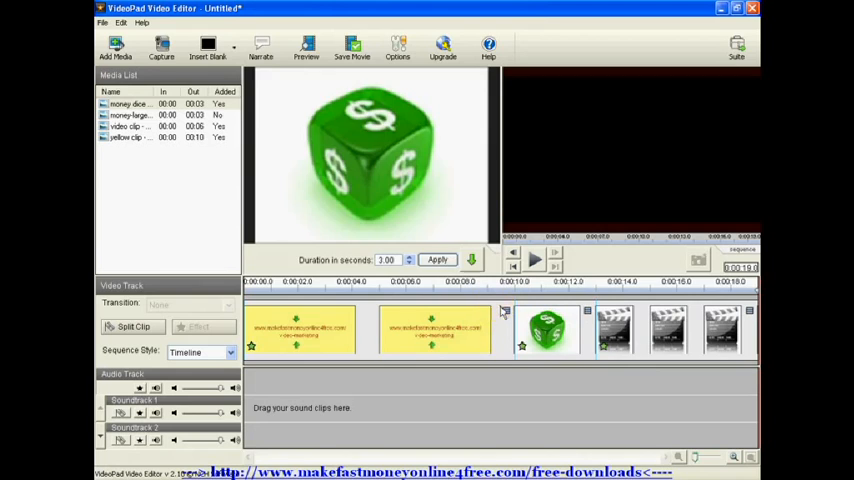
- Apply a 0.5-second Cross Fade transition and select the second yellow website clip
{"action": "left_click", "coordinate": [436, 330]}
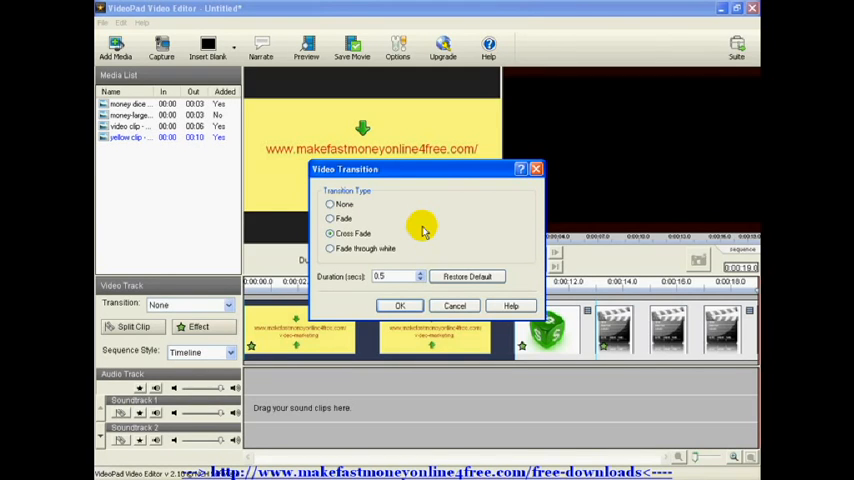
{"action": "mouse_move", "coordinate": [500, 388]}
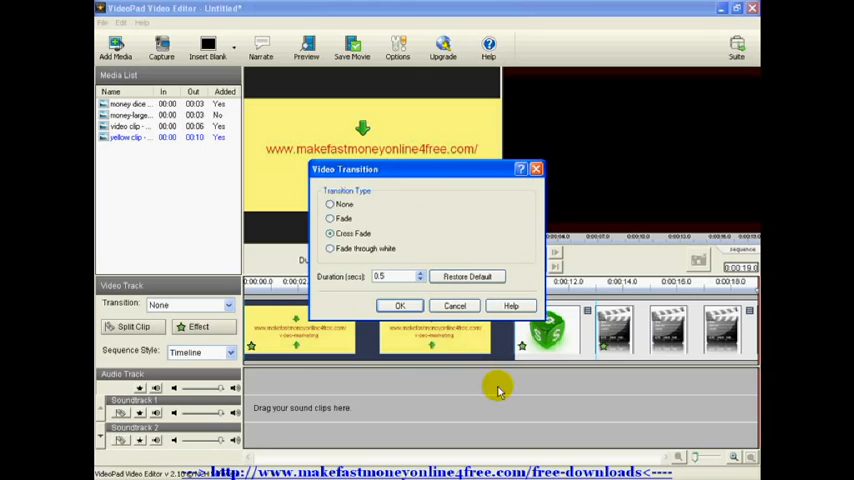
{"action": "mouse_move", "coordinate": [420, 212]}
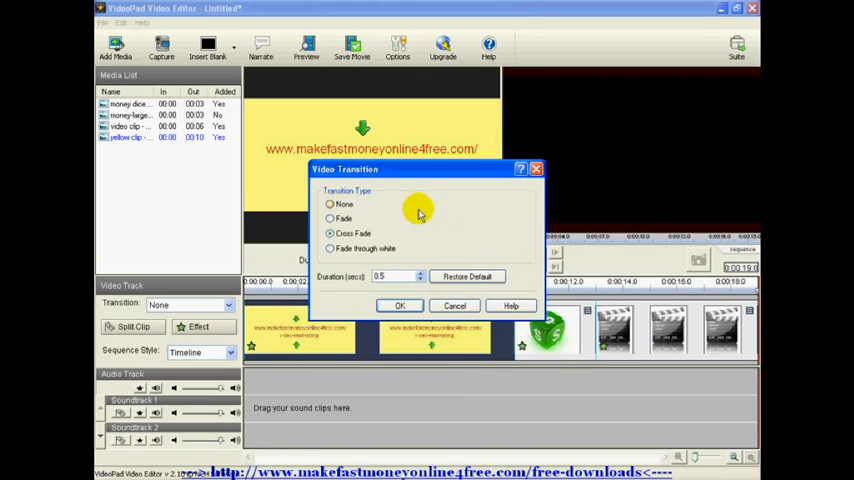
{"action": "mouse_move", "coordinate": [414, 210]}
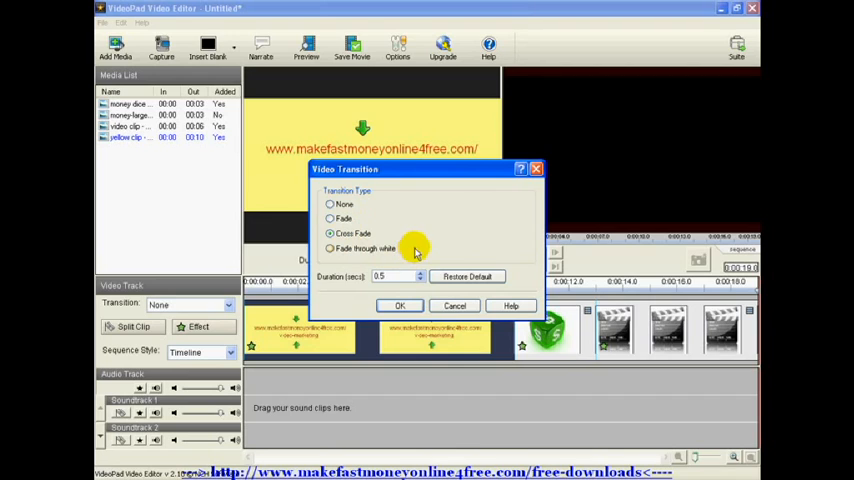
{"action": "mouse_move", "coordinate": [454, 268]}
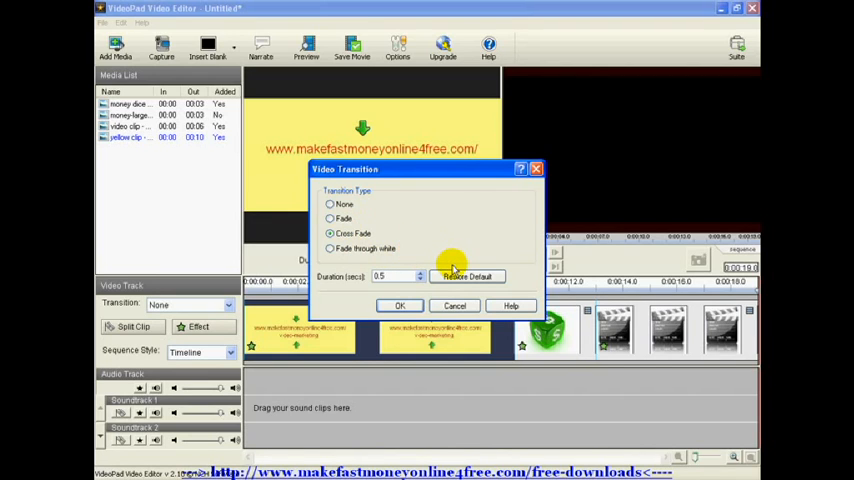
{"action": "mouse_move", "coordinate": [426, 292]}
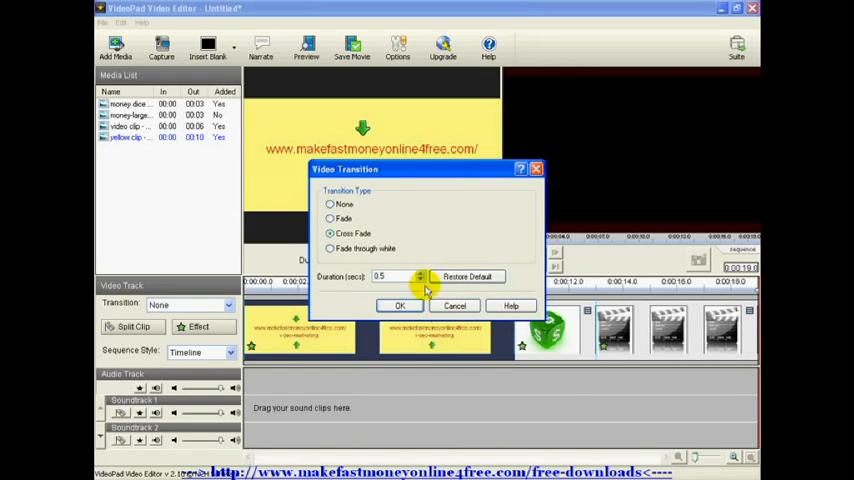
{"action": "left_click", "coordinate": [400, 304]}
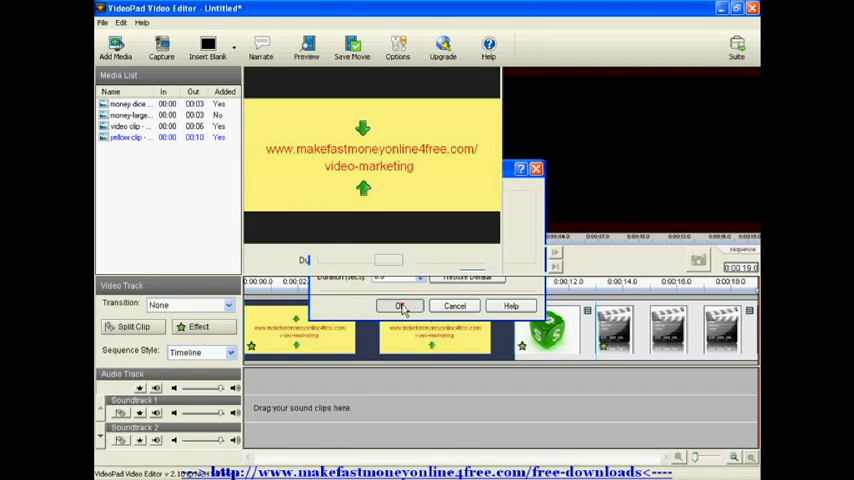
{"action": "left_click", "coordinate": [400, 304]}
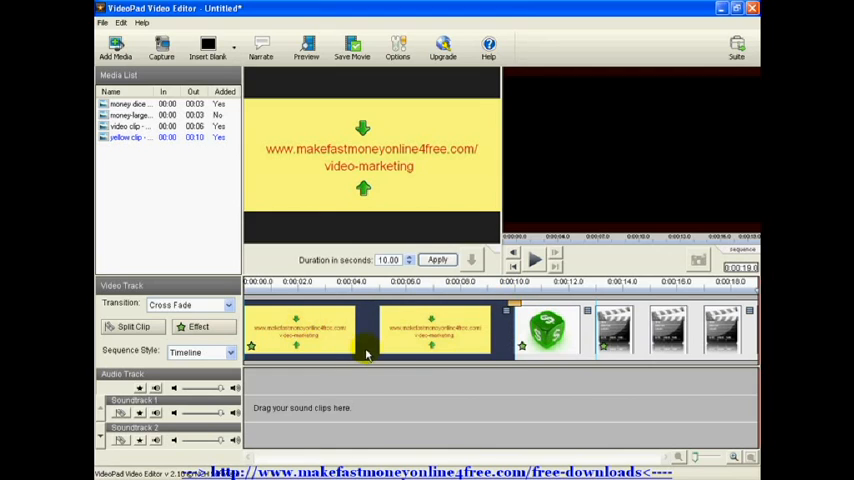
{"action": "mouse_move", "coordinate": [358, 328]}
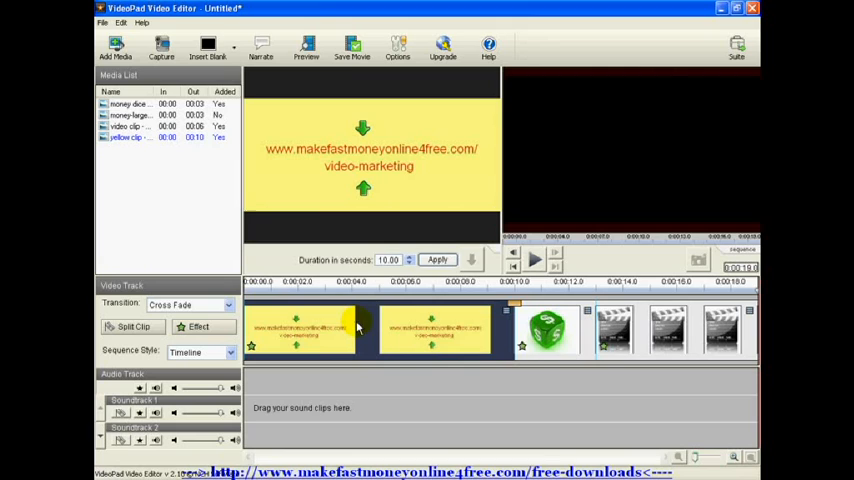
{"action": "mouse_move", "coordinate": [344, 328]}
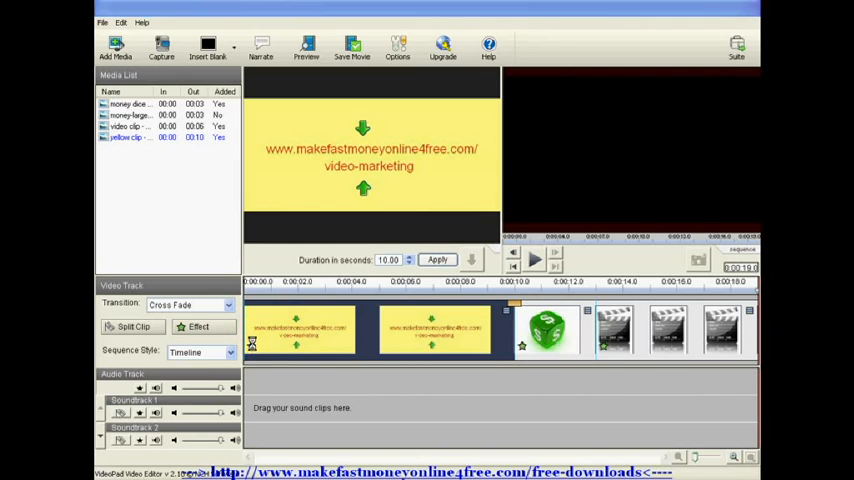
- Try Black and White and Sepia, then apply the Negative image colour effect
{"action": "left_click", "coordinate": [198, 328]}
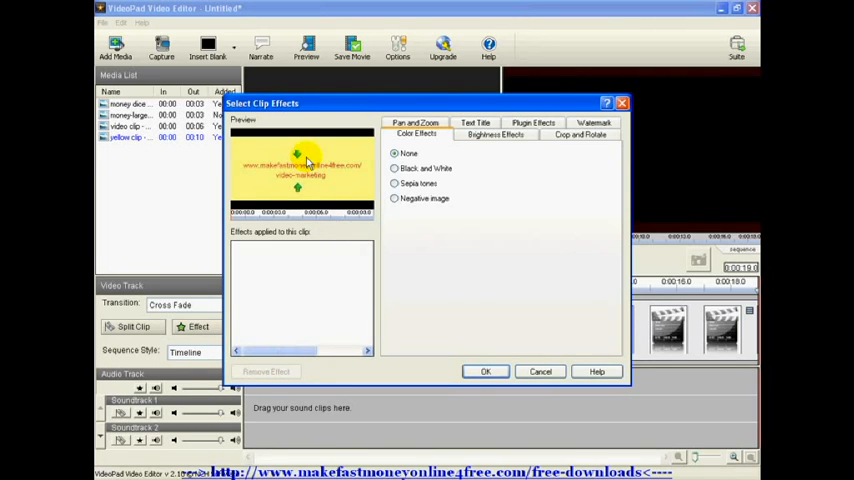
{"action": "mouse_move", "coordinate": [420, 152]}
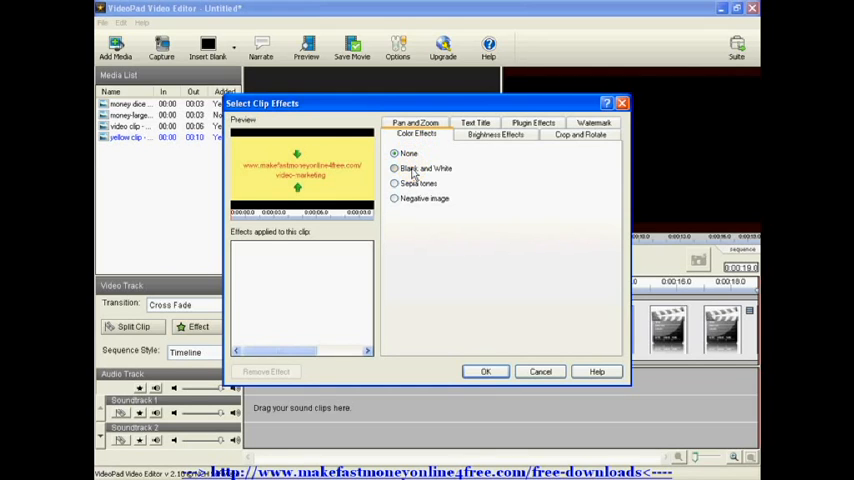
{"action": "left_click", "coordinate": [396, 168]}
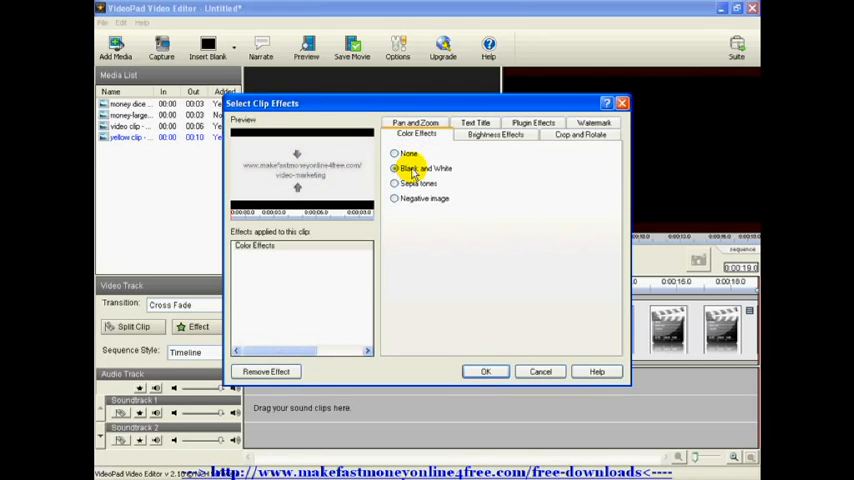
{"action": "left_click", "coordinate": [396, 184]}
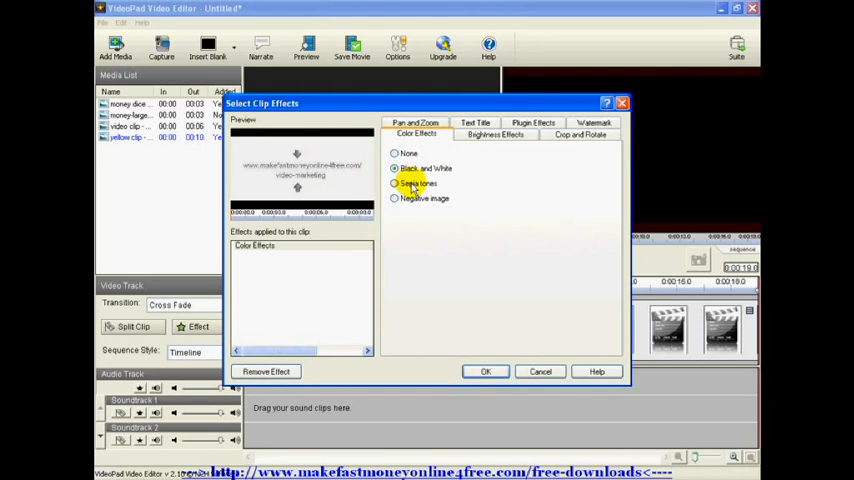
{"action": "left_click", "coordinate": [396, 184]}
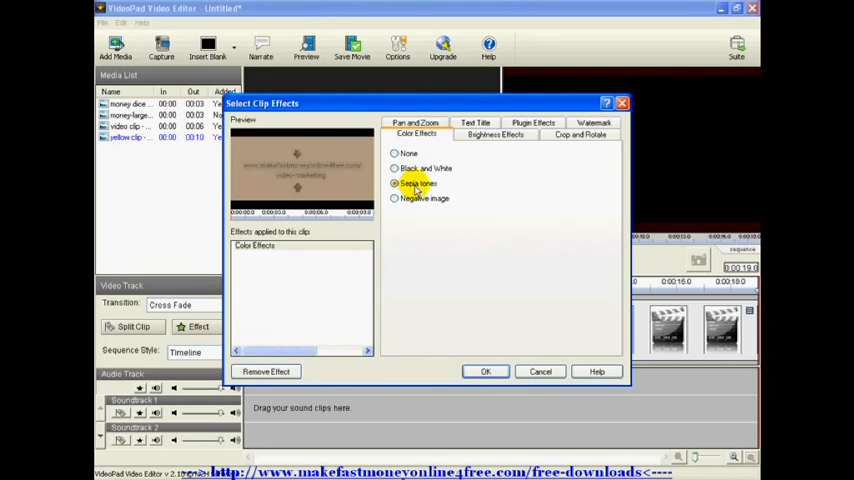
{"action": "left_click", "coordinate": [396, 198]}
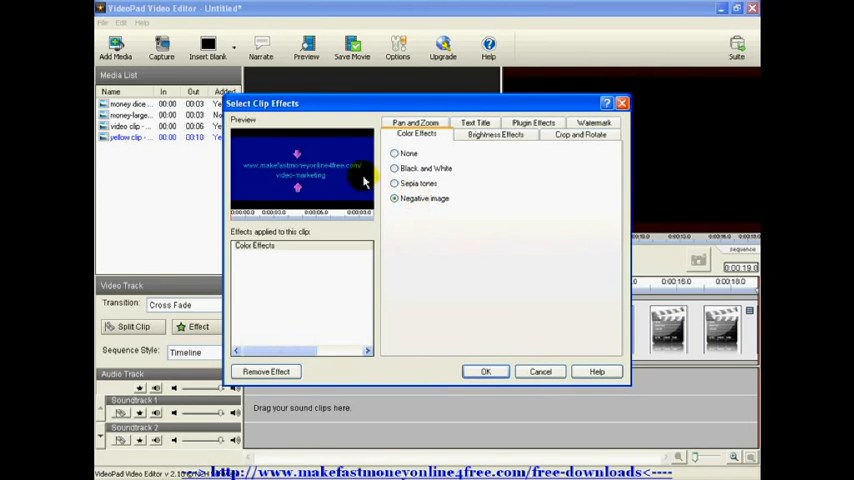
{"action": "mouse_move", "coordinate": [310, 150]}
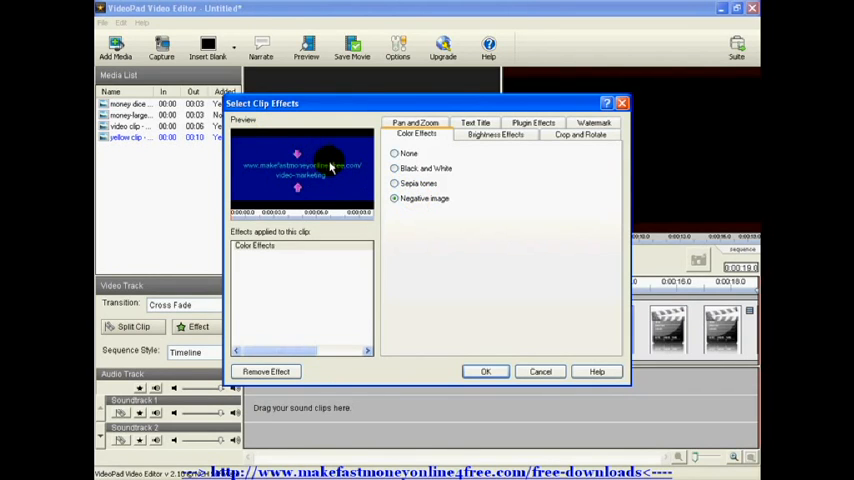
{"action": "mouse_move", "coordinate": [468, 164]}
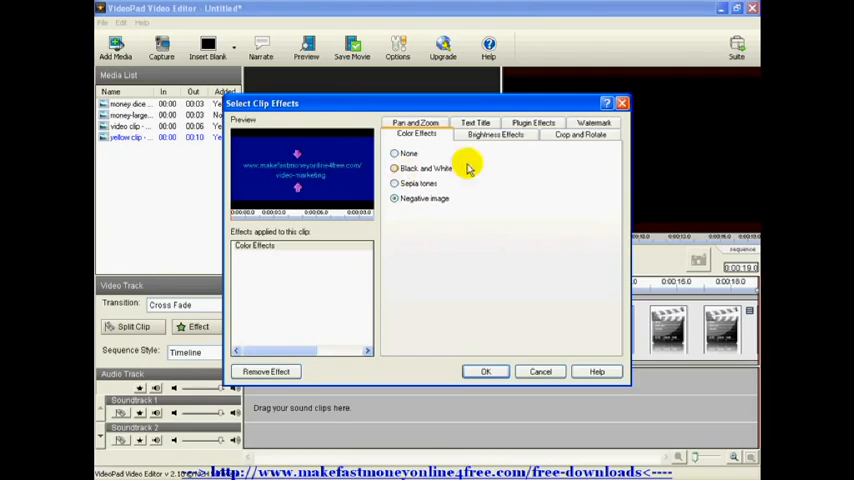
{"action": "left_click", "coordinate": [474, 134]}
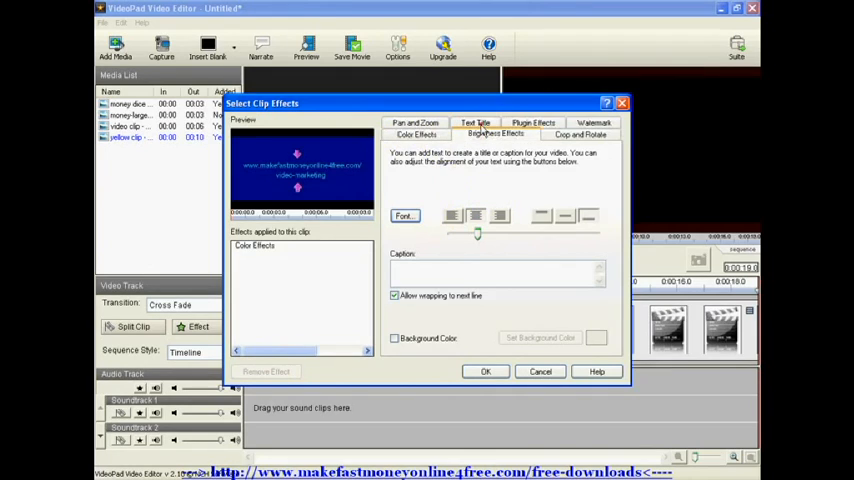
- View Brightness Effects, add Crop and Rotate with Original proportions, then Watermark and Text Title
{"action": "left_click", "coordinate": [494, 132]}
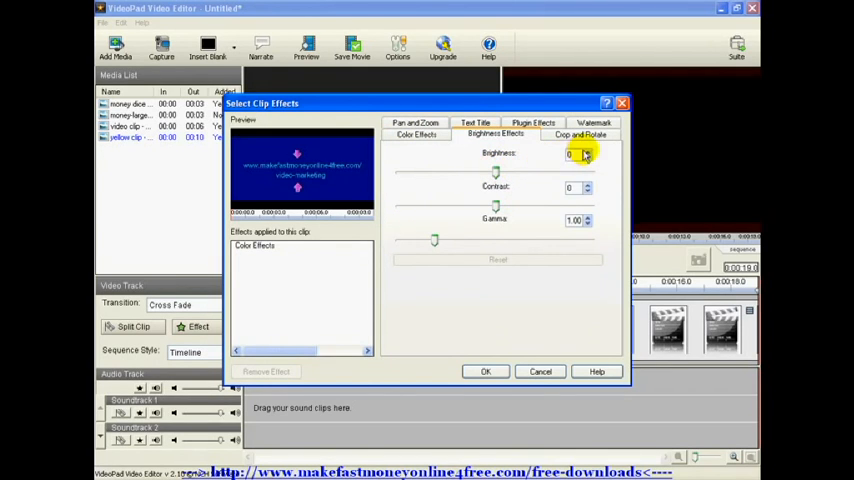
{"action": "mouse_move", "coordinate": [518, 204]}
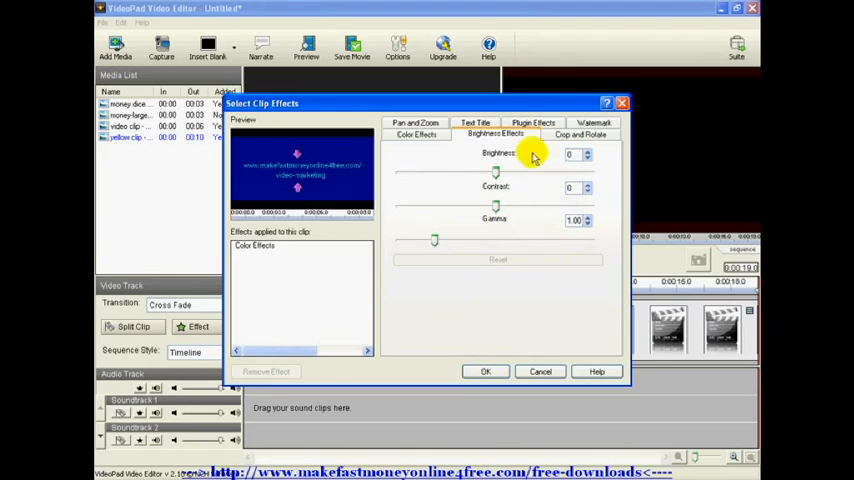
{"action": "left_click", "coordinate": [580, 134]}
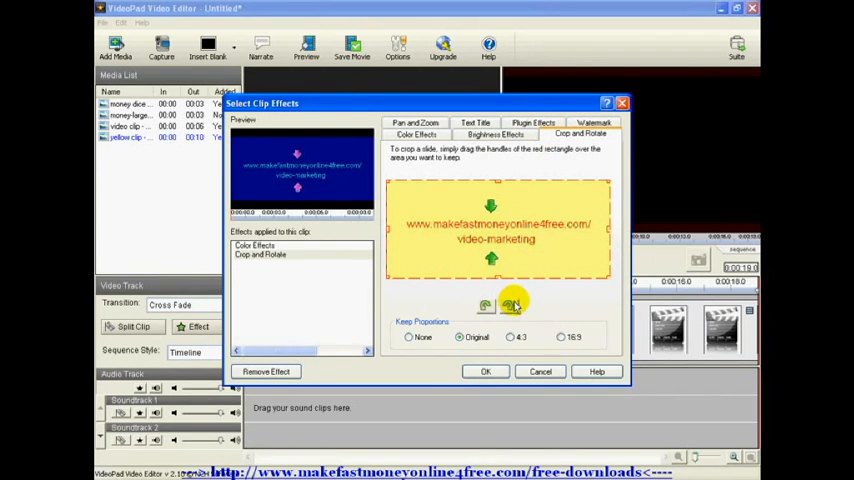
{"action": "mouse_move", "coordinate": [462, 334]}
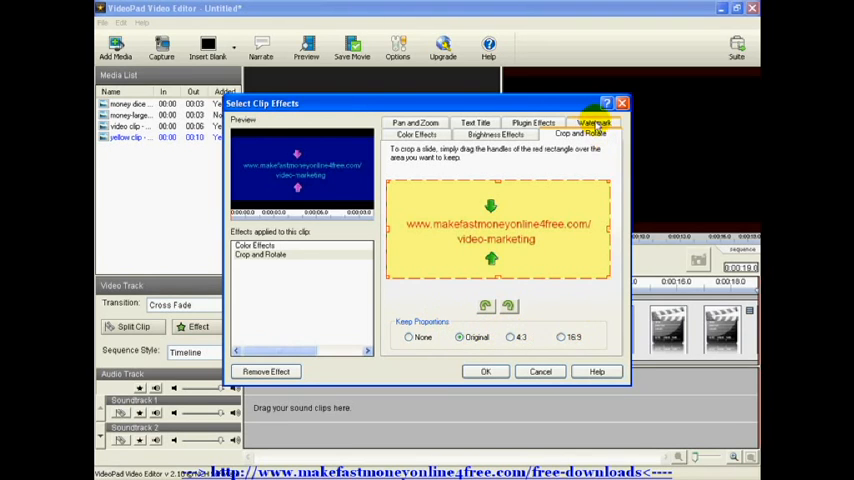
{"action": "left_click", "coordinate": [594, 122]}
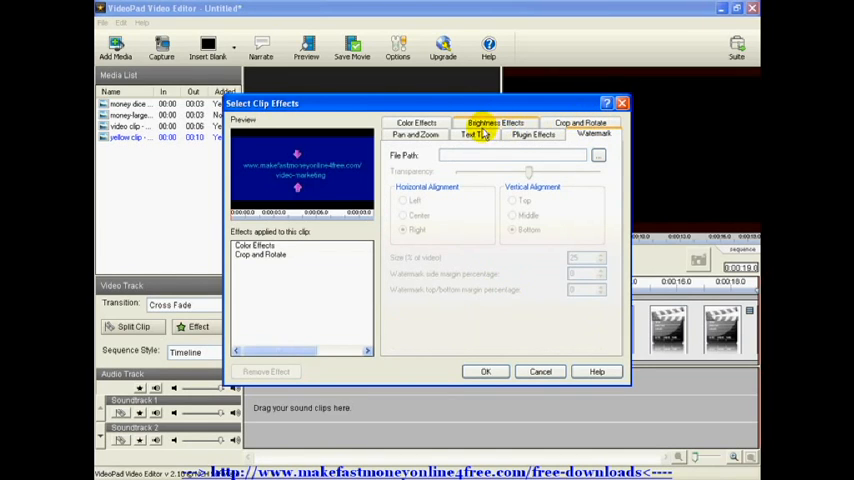
{"action": "left_click", "coordinate": [476, 134]}
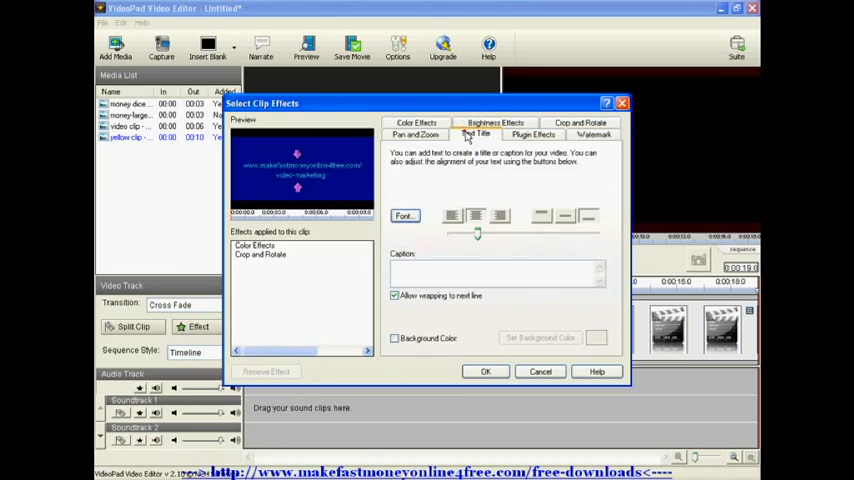
{"action": "mouse_move", "coordinate": [528, 194]}
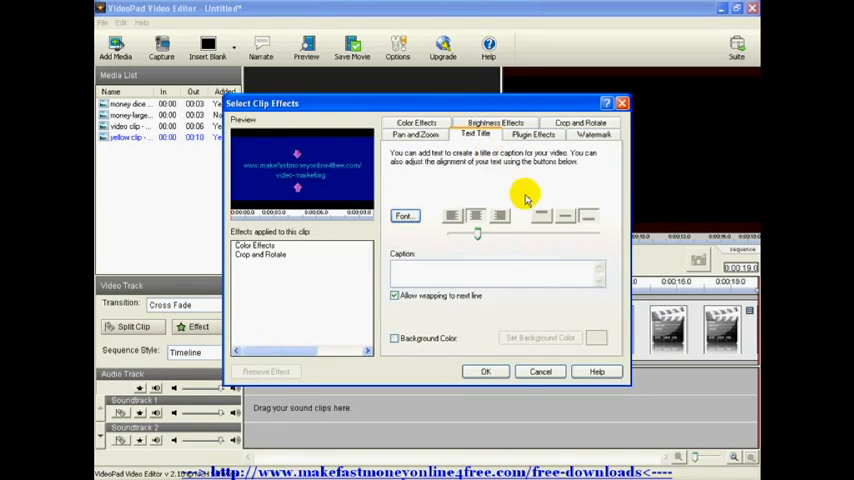
{"action": "mouse_move", "coordinate": [484, 260]}
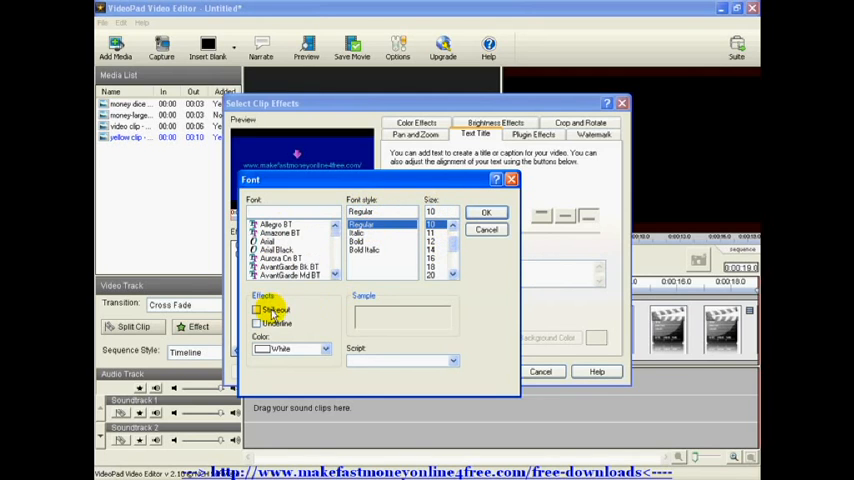
{"action": "mouse_move", "coordinate": [296, 350]}
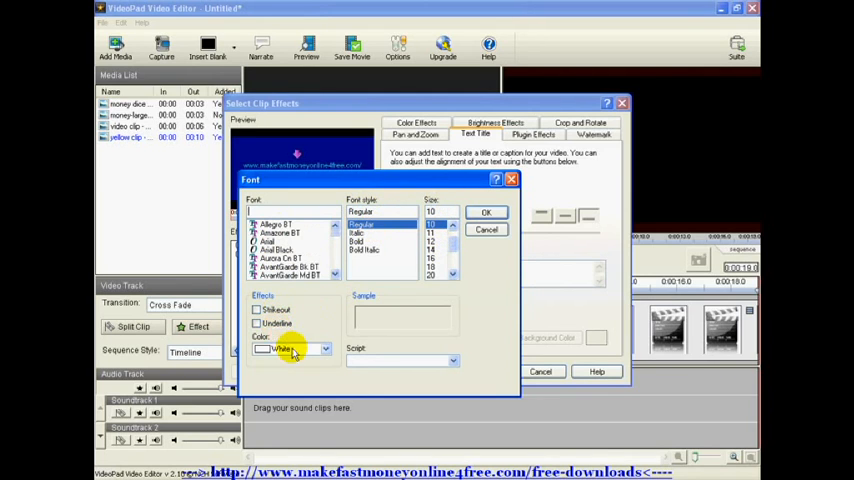
{"action": "mouse_move", "coordinate": [316, 340]}
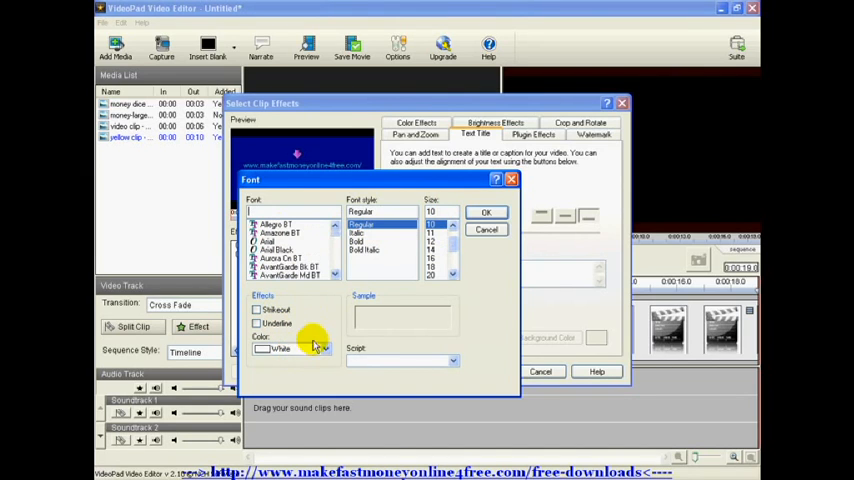
{"action": "mouse_move", "coordinate": [380, 316]}
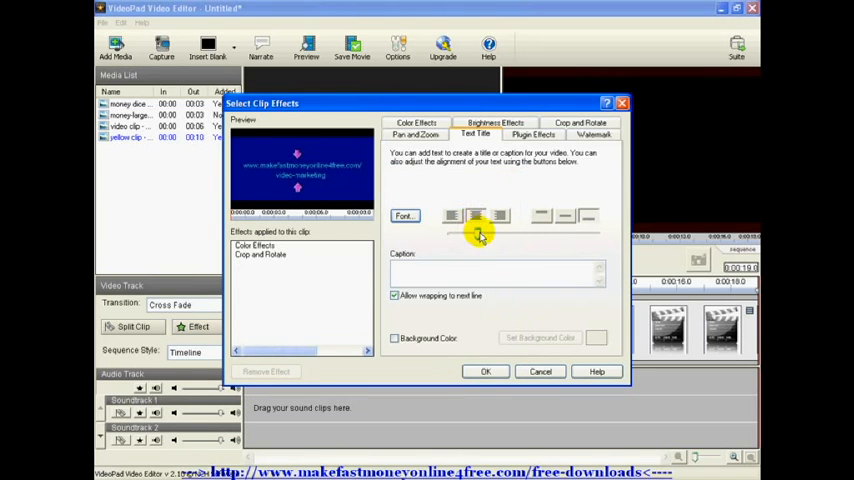
{"action": "mouse_move", "coordinate": [472, 216]}
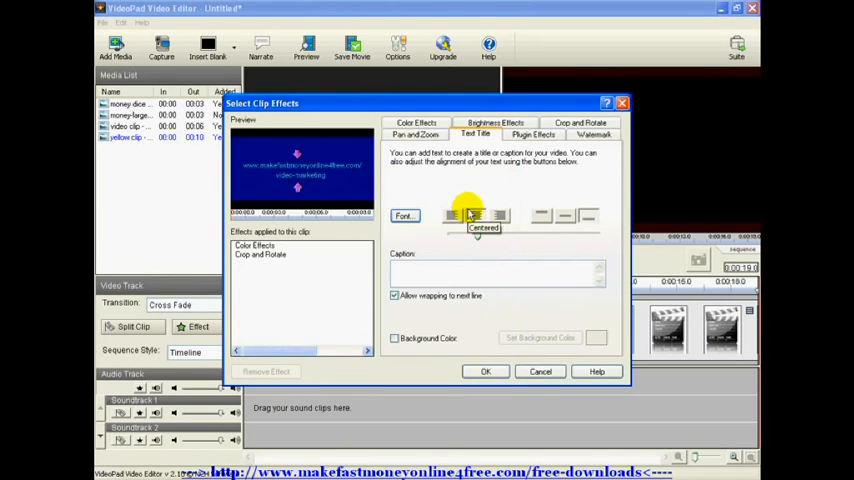
{"action": "mouse_move", "coordinate": [452, 216]}
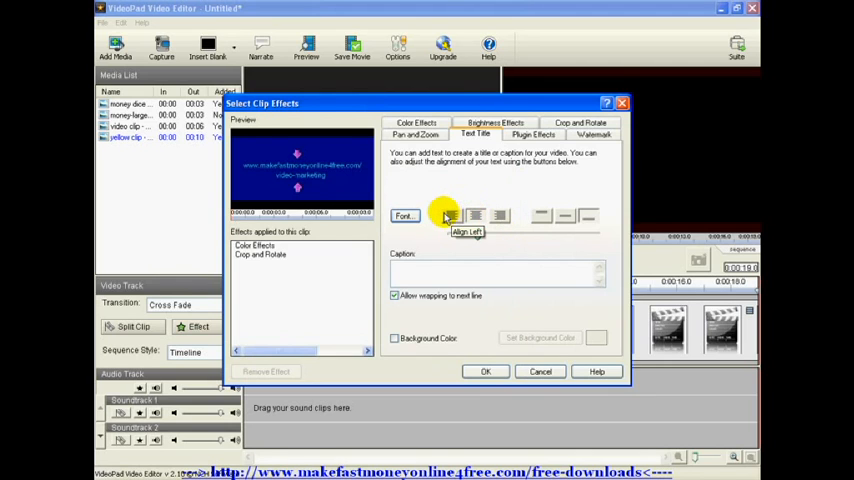
{"action": "mouse_move", "coordinate": [528, 214]}
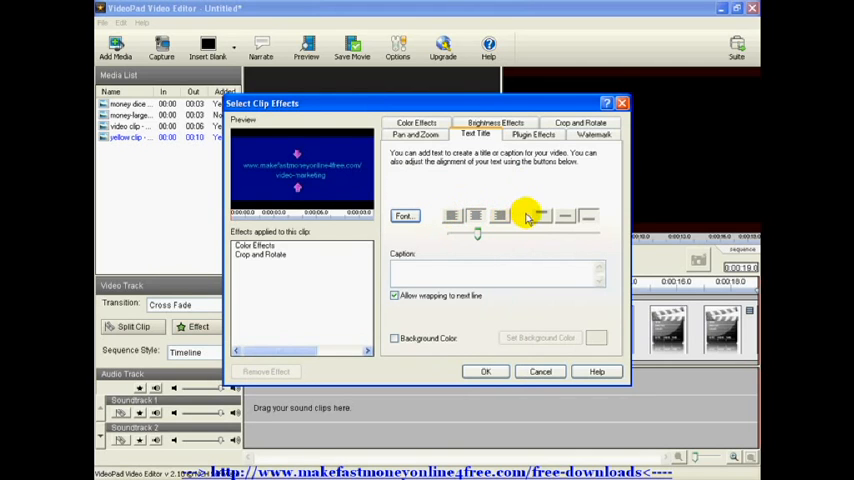
{"action": "mouse_move", "coordinate": [560, 212]}
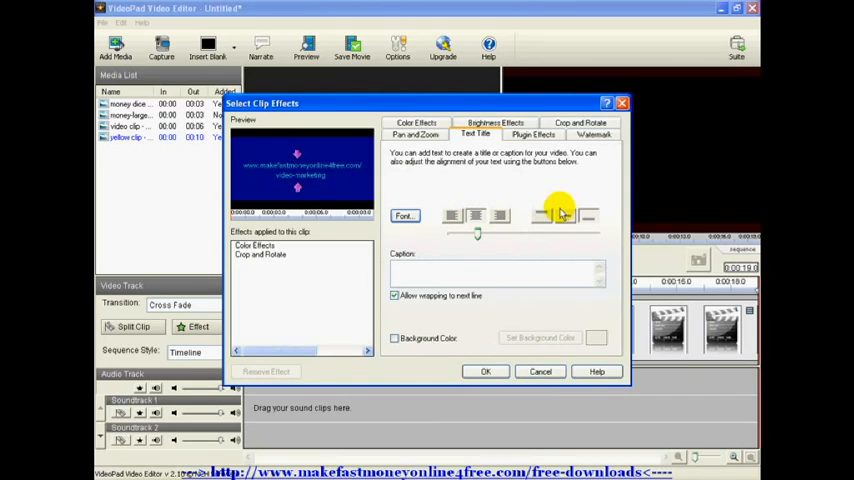
{"action": "mouse_move", "coordinate": [564, 216]}
{"action": "type", "text": "www.makefastmoneyonlin"}
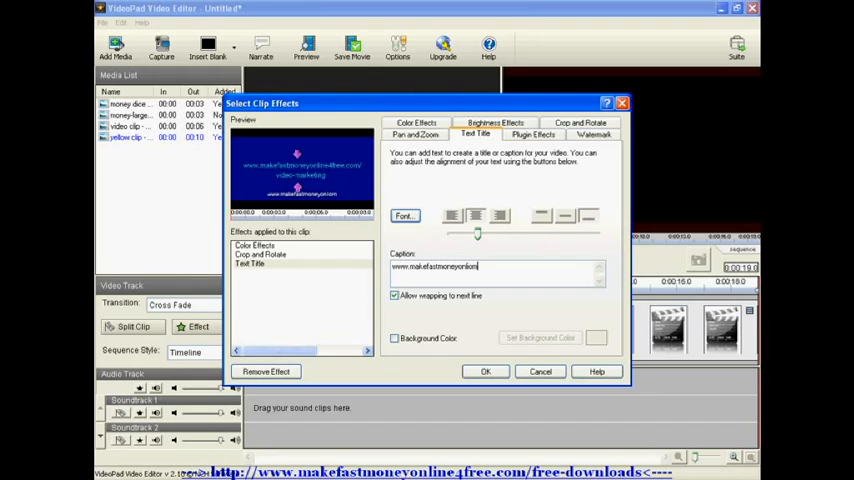
- Enter the website URL as the Text Title caption and close Select Clip Effects
{"action": "key", "text": "BackSpace"}
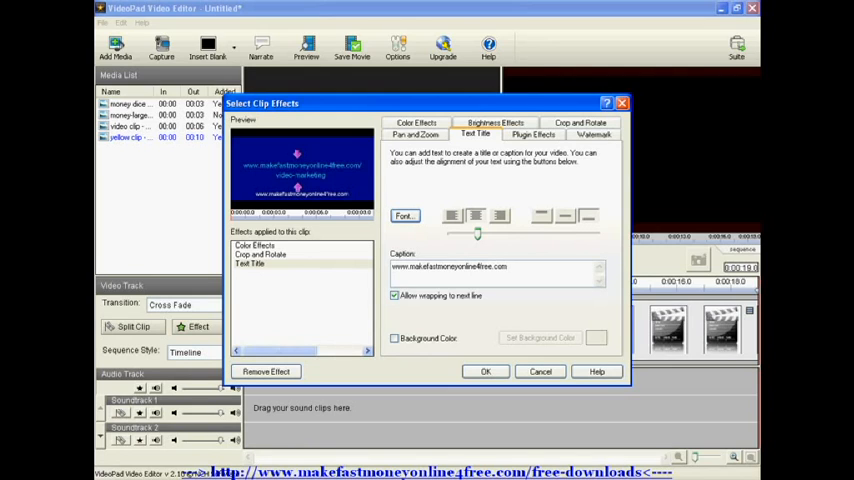
{"action": "mouse_move", "coordinate": [250, 170]}
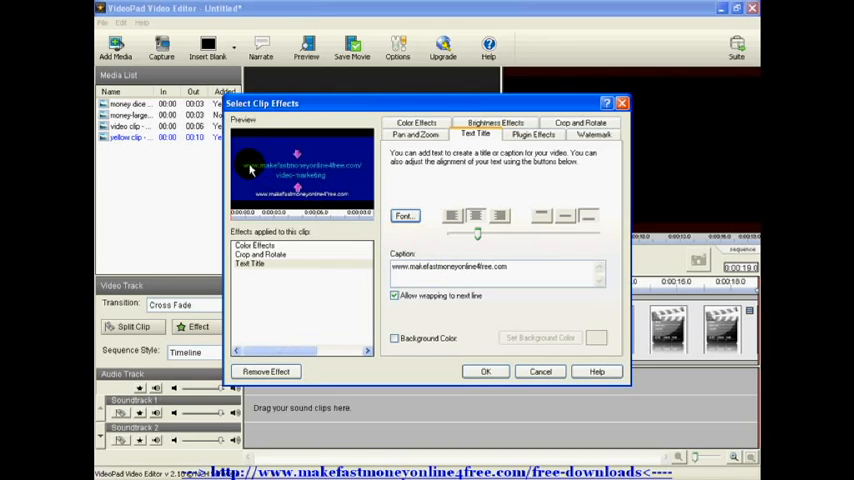
{"action": "mouse_move", "coordinate": [174, 196]}
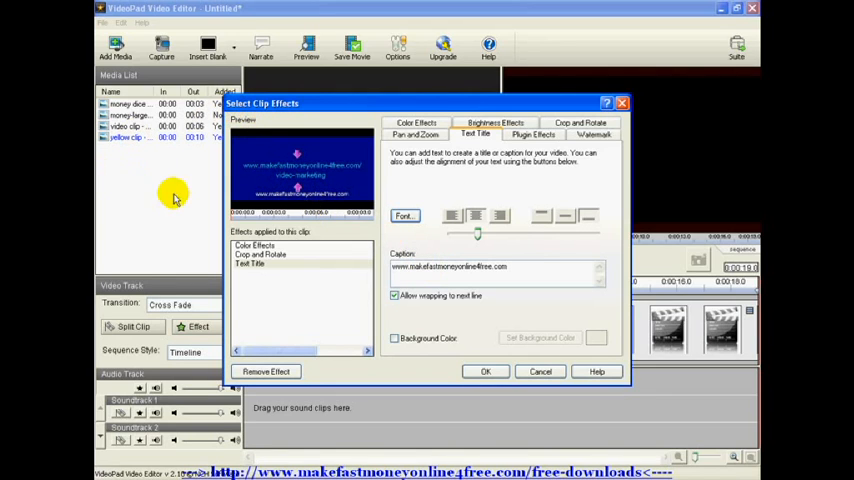
{"action": "mouse_move", "coordinate": [308, 178]}
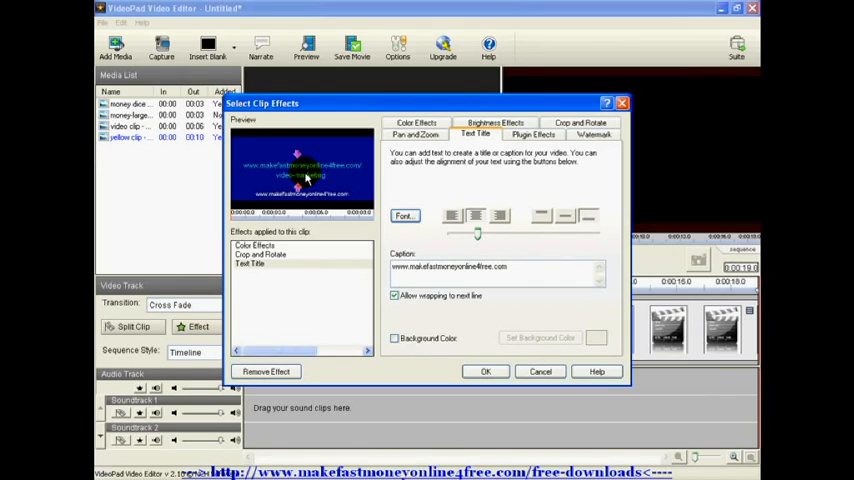
{"action": "mouse_move", "coordinate": [516, 328]}
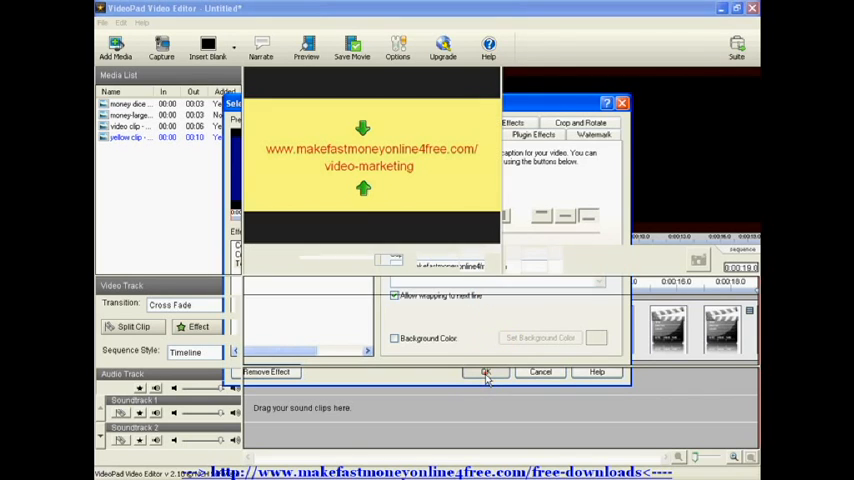
- Select a timeline clip and play the sequence, scrubbing the playhead to review the website-title clip
{"action": "left_click", "coordinate": [486, 372]}
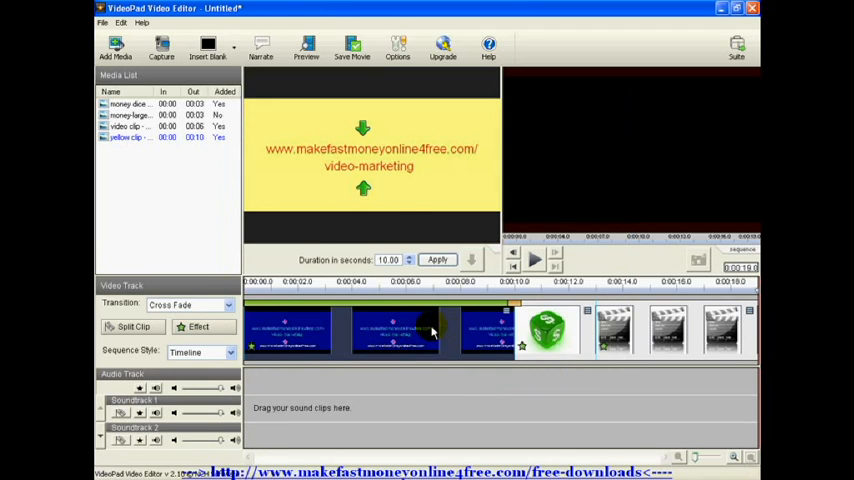
{"action": "mouse_move", "coordinate": [404, 352]}
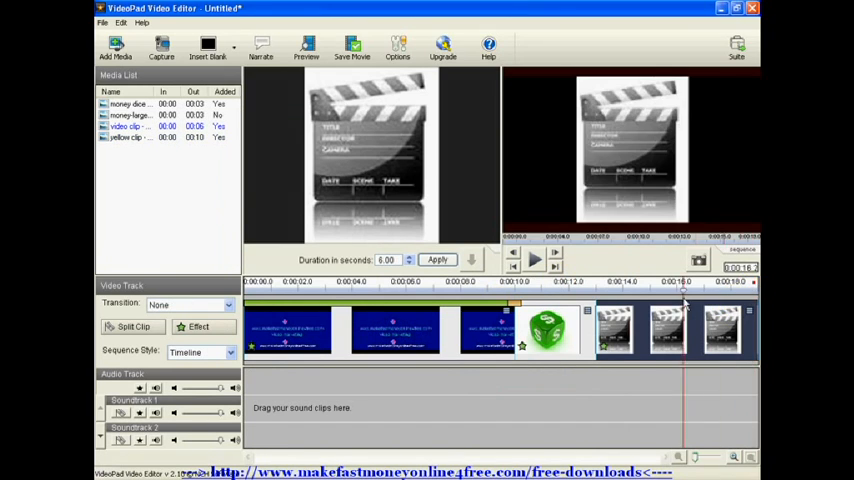
{"action": "left_click", "coordinate": [700, 262]}
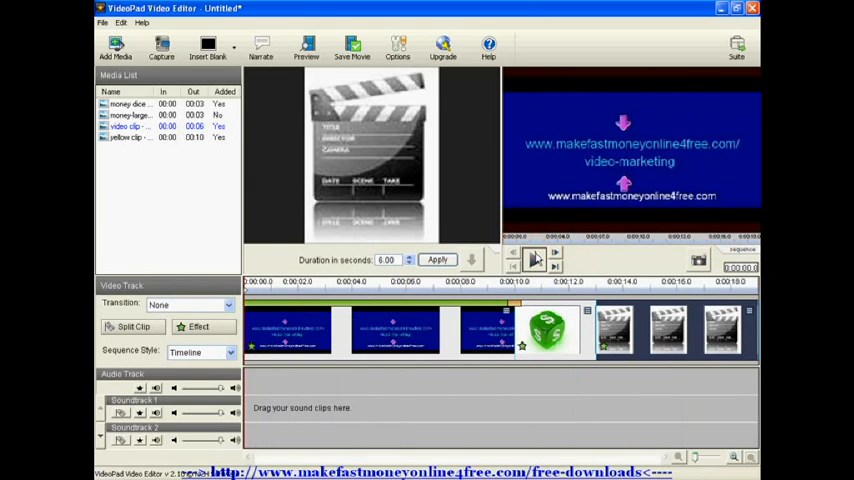
{"action": "left_click", "coordinate": [536, 260]}
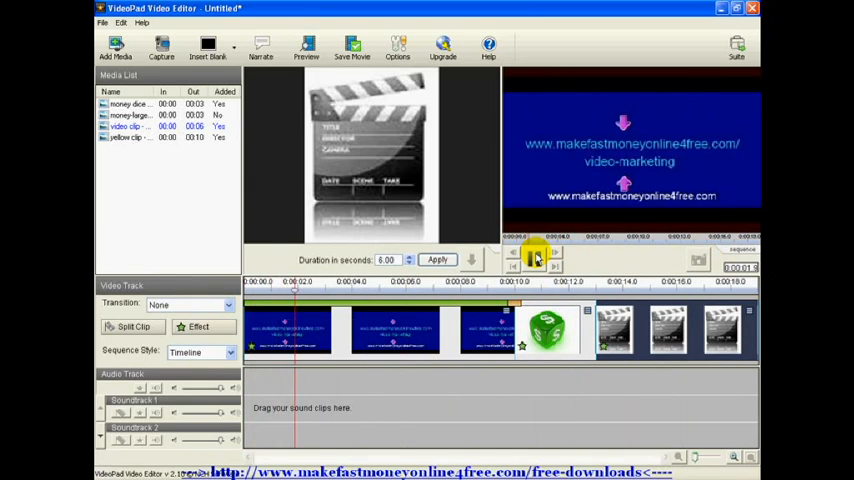
{"action": "left_click", "coordinate": [350, 290]}
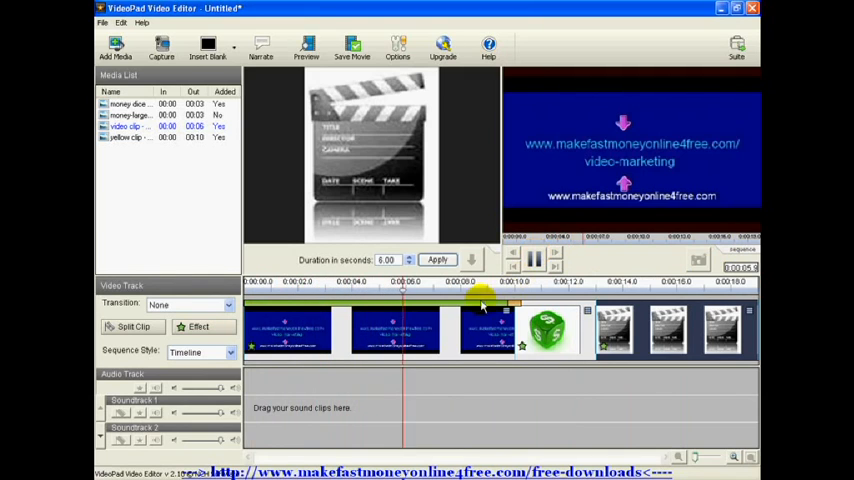
{"action": "left_click", "coordinate": [296, 282]}
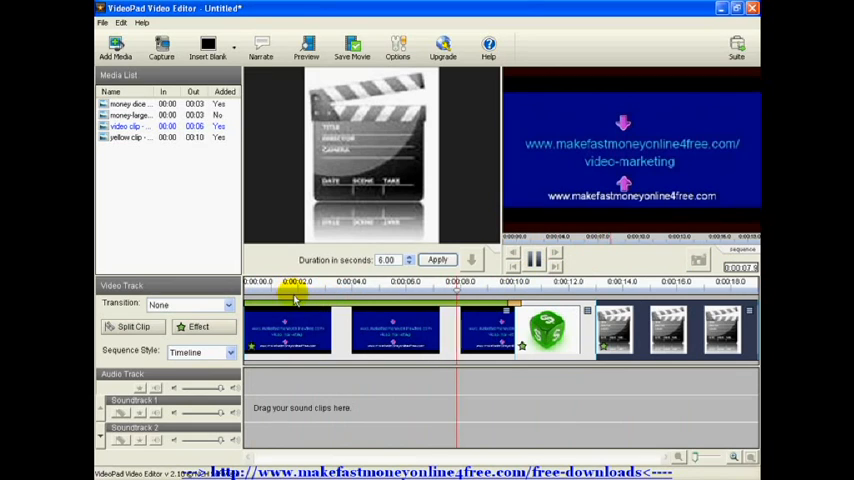
{"action": "left_click", "coordinate": [510, 290]}
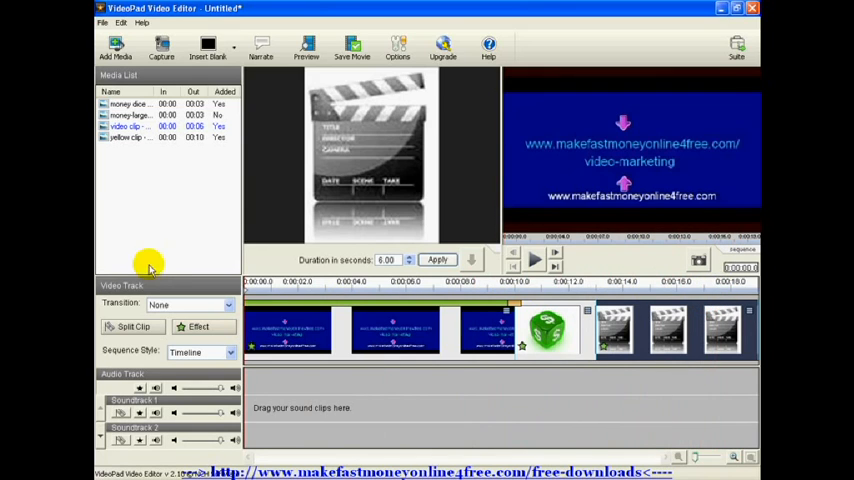
{"action": "mouse_move", "coordinate": [536, 252]}
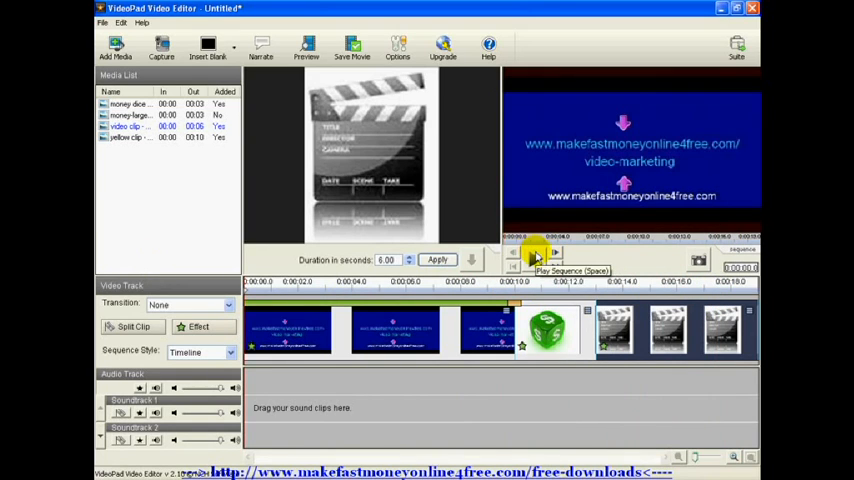
{"action": "mouse_move", "coordinate": [220, 218]}
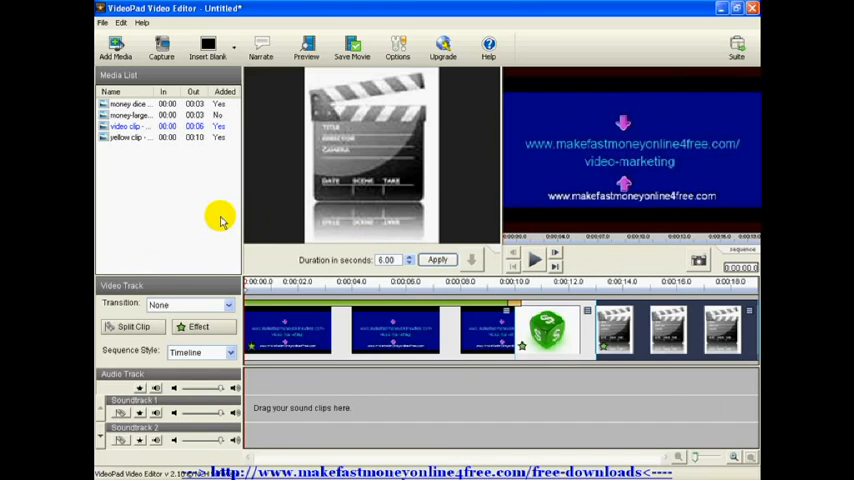
{"action": "mouse_move", "coordinate": [212, 200]}
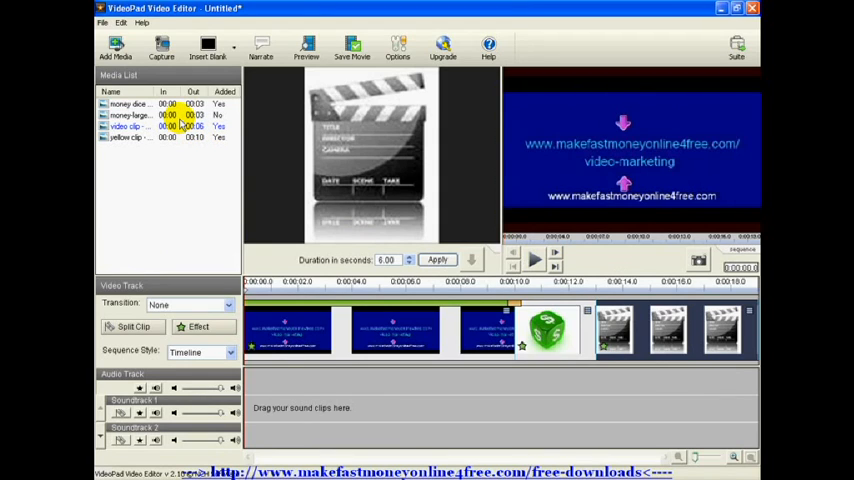
{"action": "mouse_move", "coordinate": [160, 44]}
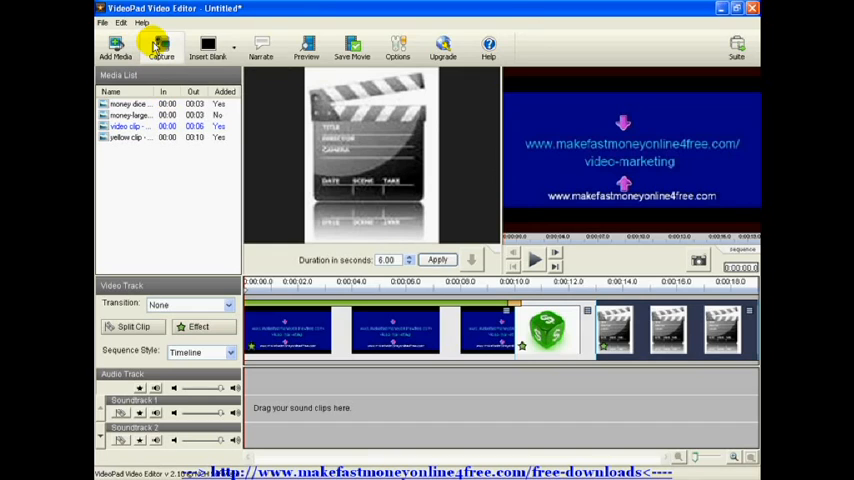
{"action": "mouse_move", "coordinate": [208, 44]}
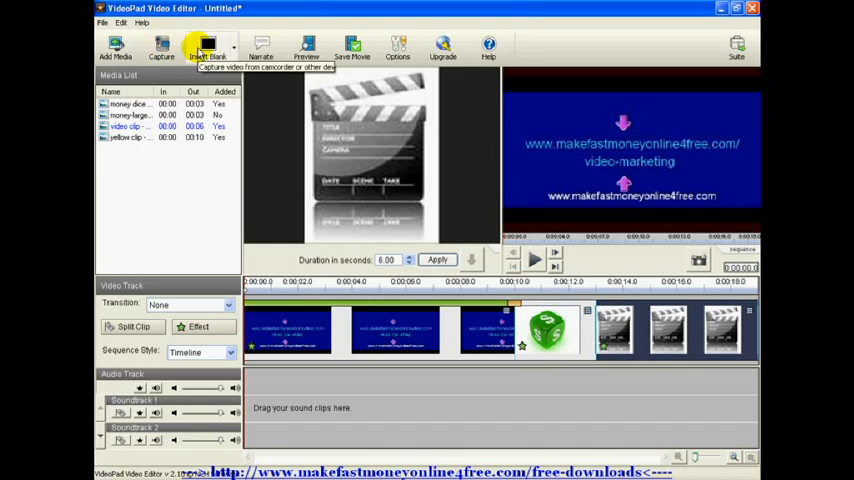
{"action": "mouse_move", "coordinate": [208, 44]}
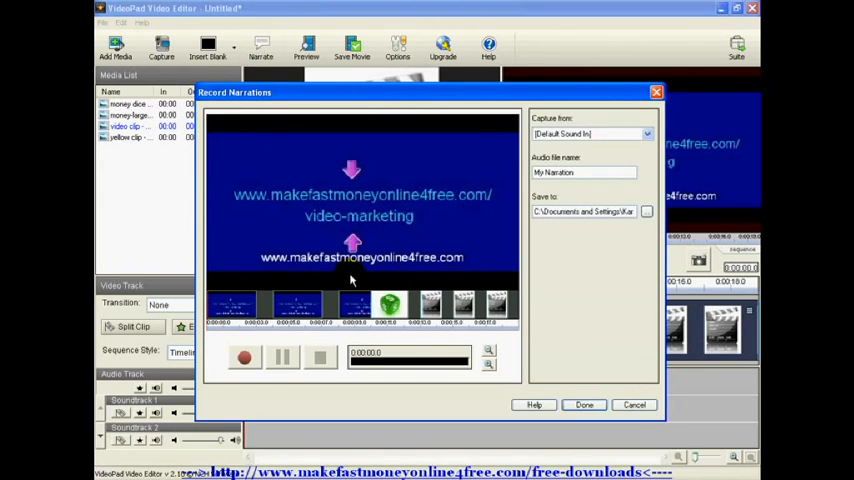
{"action": "mouse_move", "coordinate": [416, 328]}
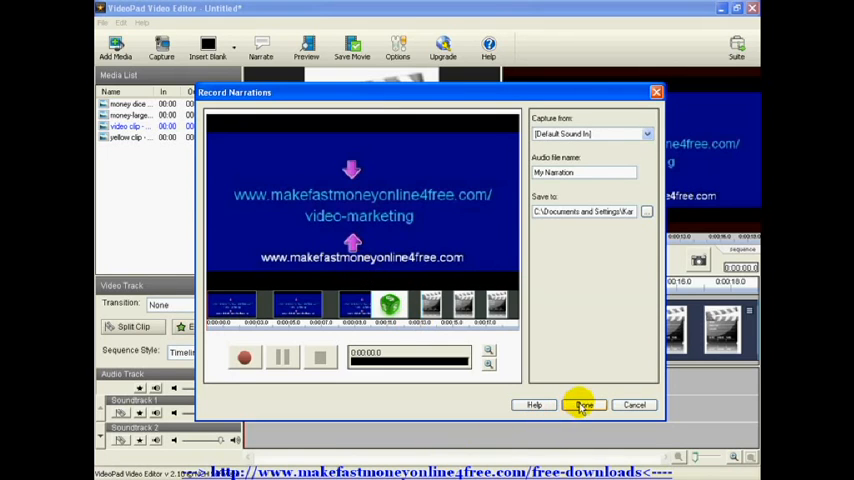
{"action": "mouse_move", "coordinate": [330, 230]}
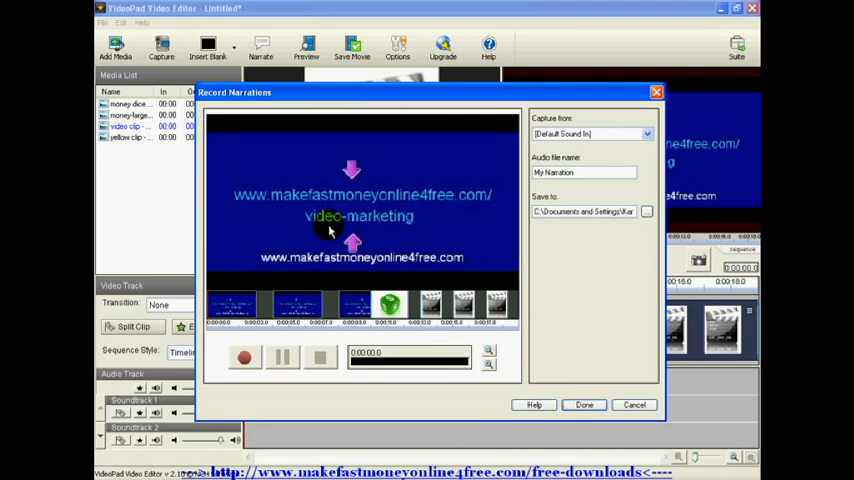
{"action": "mouse_move", "coordinate": [228, 358]}
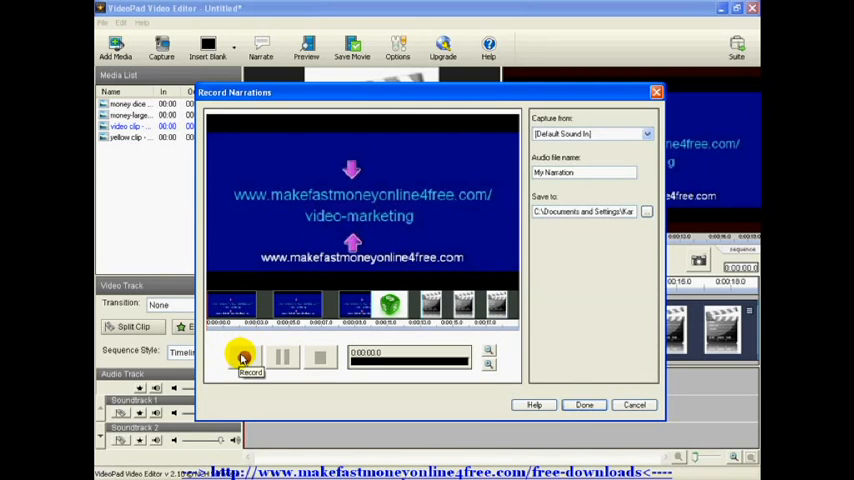
- Review the narration recorder's capture source, keep the default sound device, and close it with Done
{"action": "left_click", "coordinate": [244, 356]}
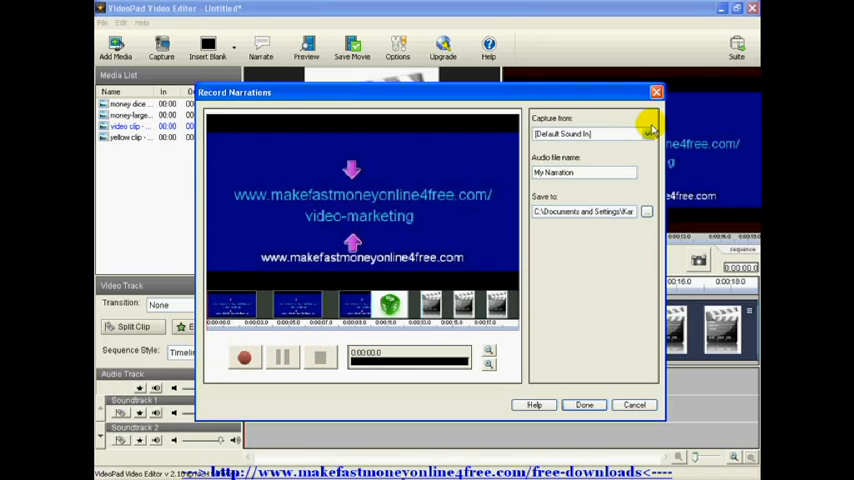
{"action": "left_click", "coordinate": [648, 132]}
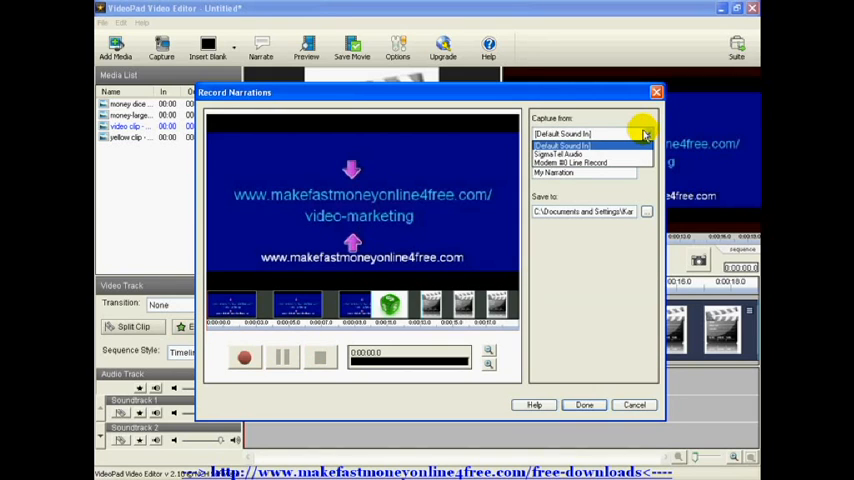
{"action": "left_click", "coordinate": [560, 146]}
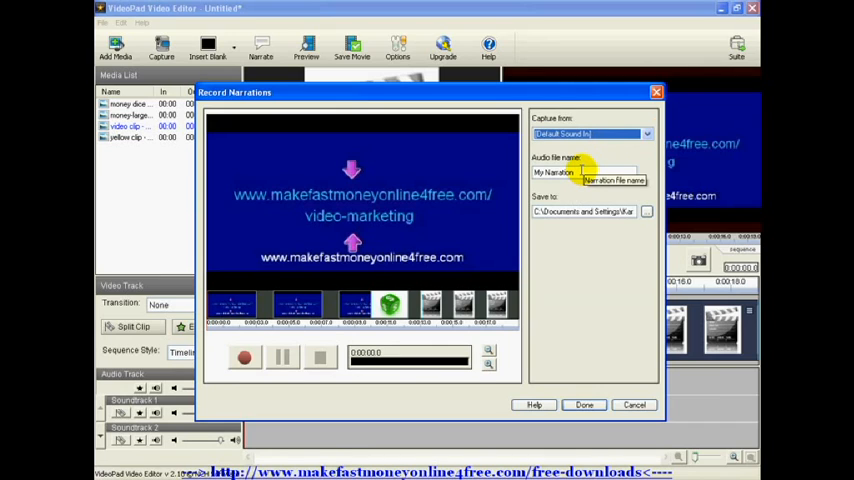
{"action": "mouse_move", "coordinate": [580, 172]}
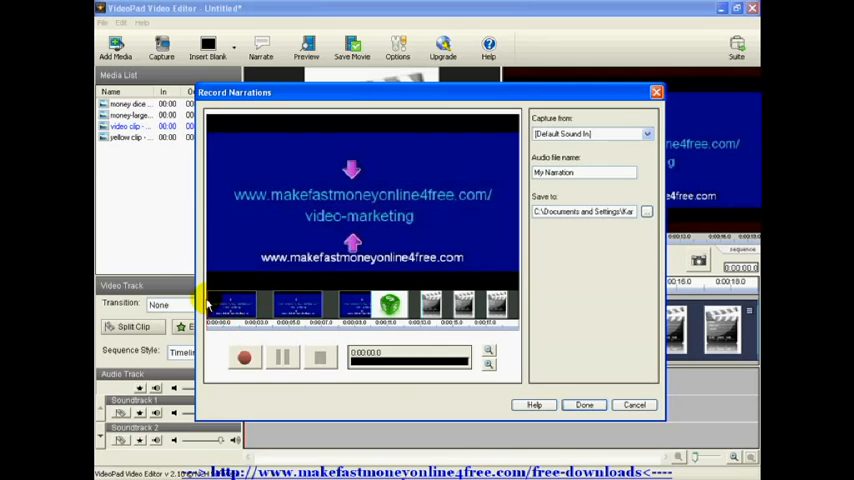
{"action": "mouse_move", "coordinate": [328, 302]}
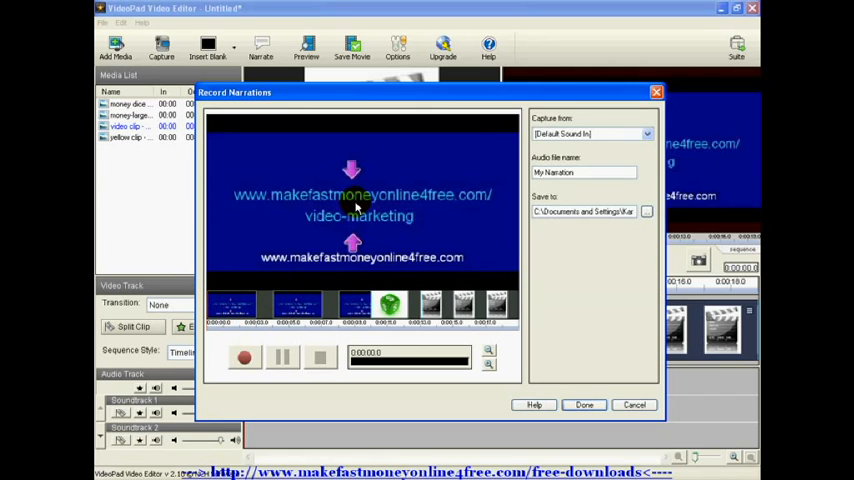
{"action": "mouse_move", "coordinate": [344, 352]}
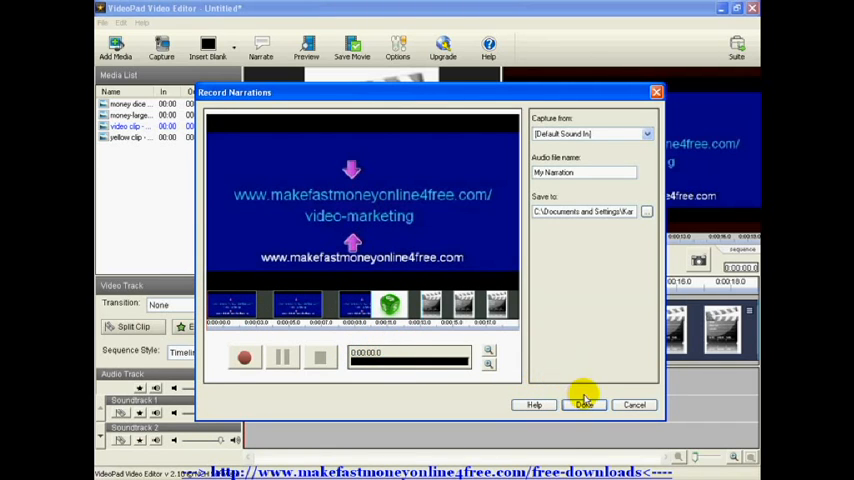
{"action": "left_click", "coordinate": [584, 404]}
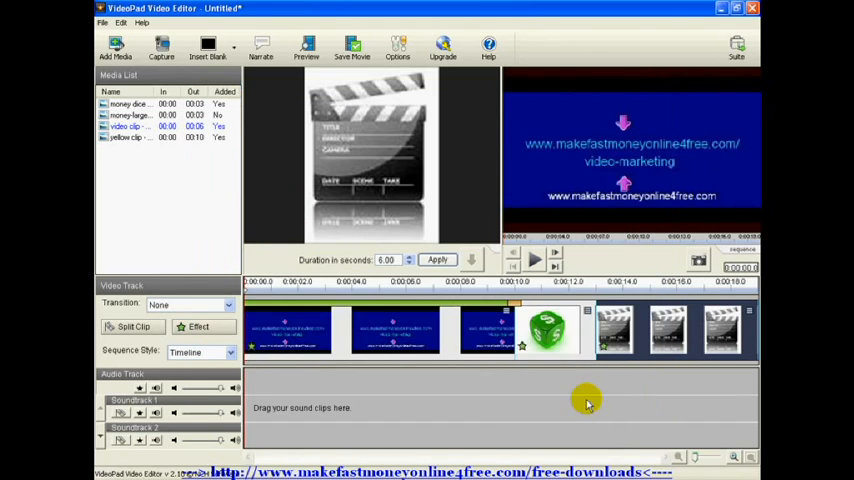
{"action": "mouse_move", "coordinate": [480, 384]}
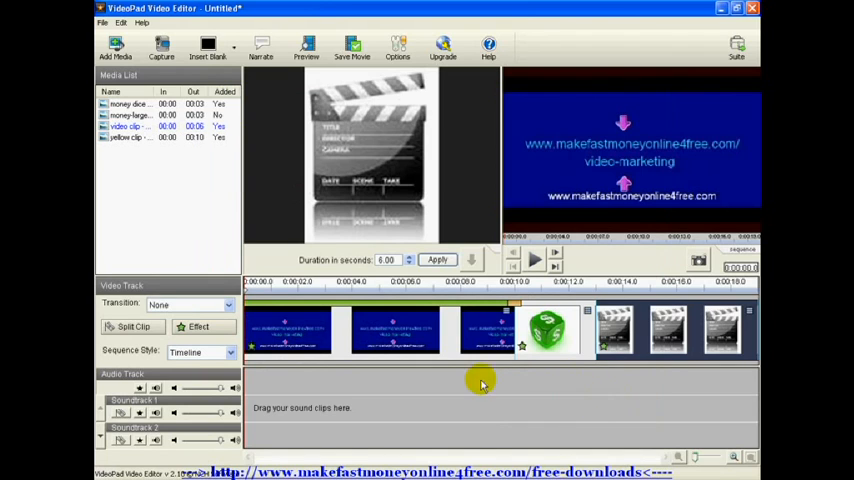
{"action": "mouse_move", "coordinate": [320, 400]}
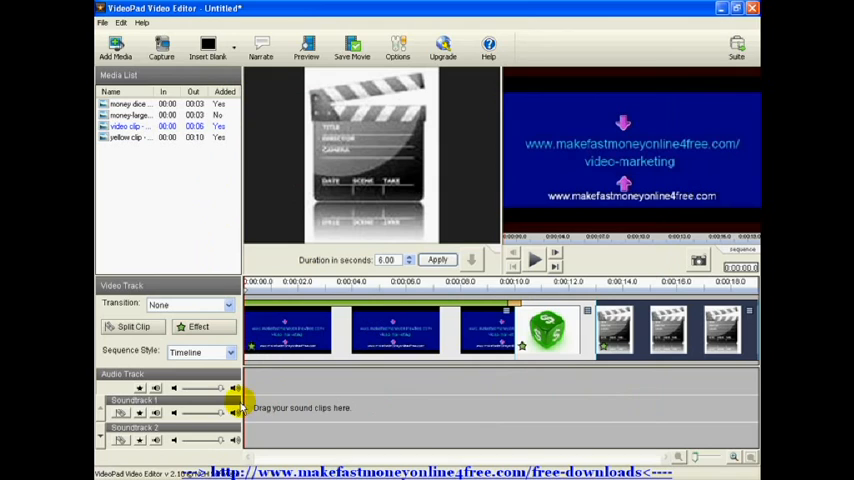
{"action": "mouse_move", "coordinate": [384, 408]}
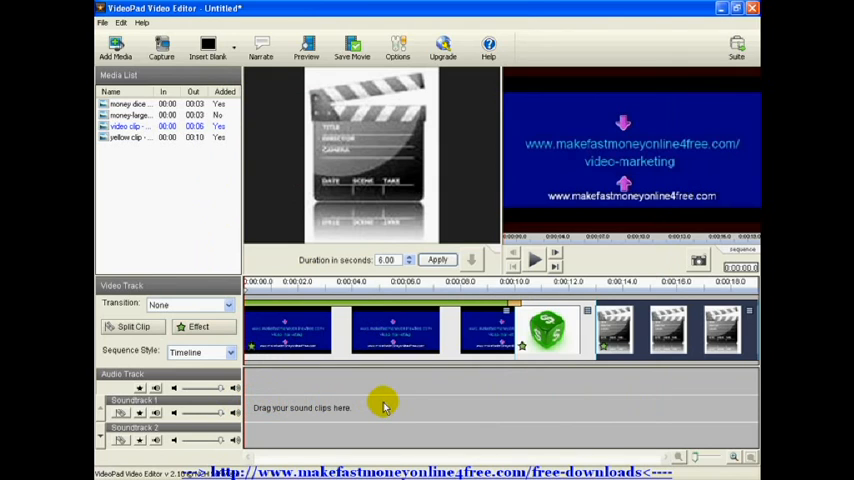
{"action": "mouse_move", "coordinate": [118, 42]}
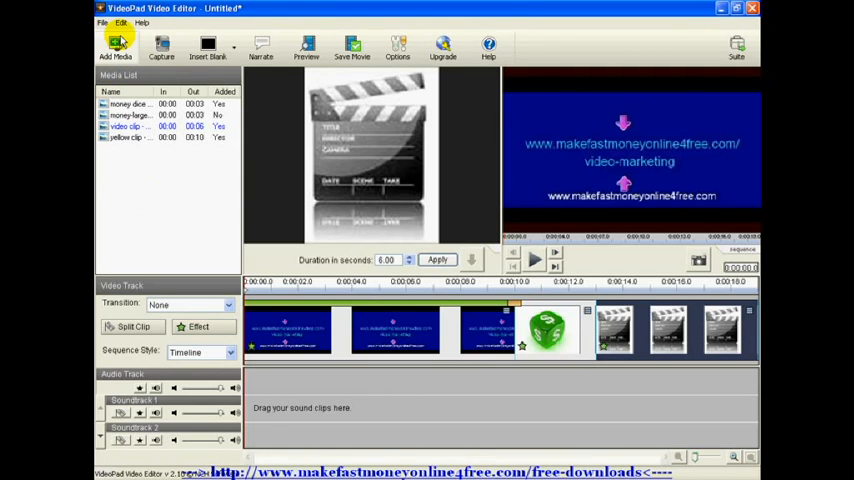
{"action": "left_click", "coordinate": [128, 126]}
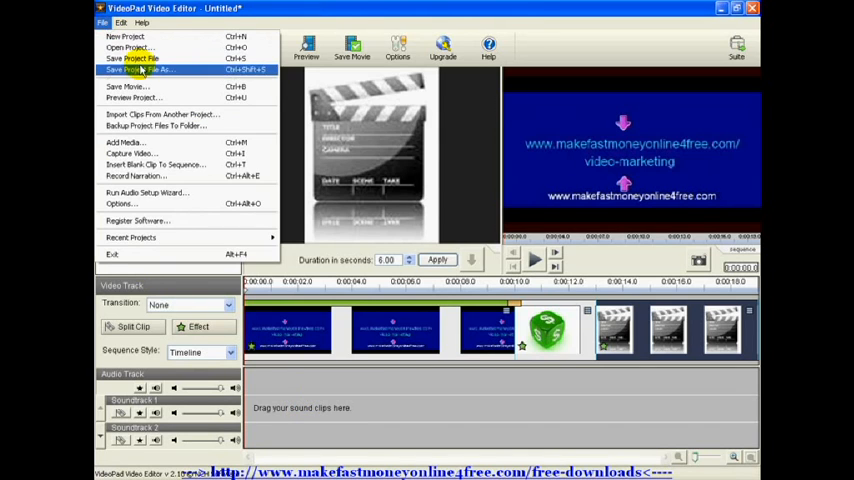
{"action": "mouse_move", "coordinate": [130, 58]}
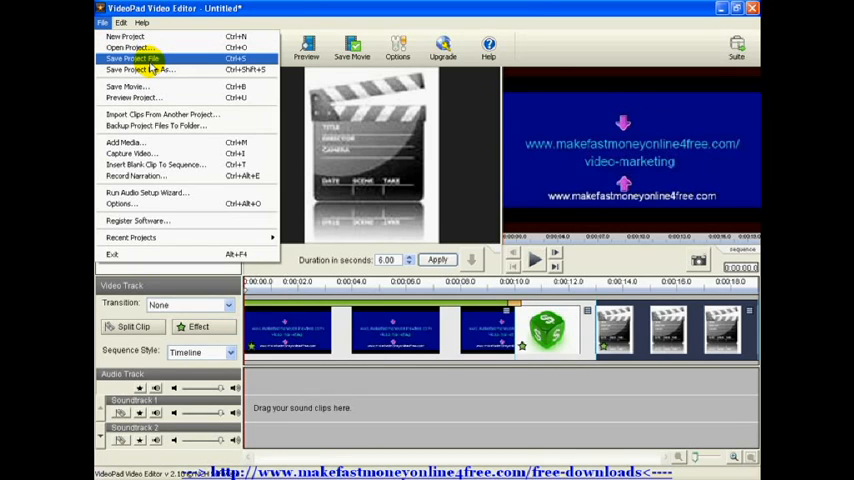
{"action": "mouse_move", "coordinate": [124, 88]}
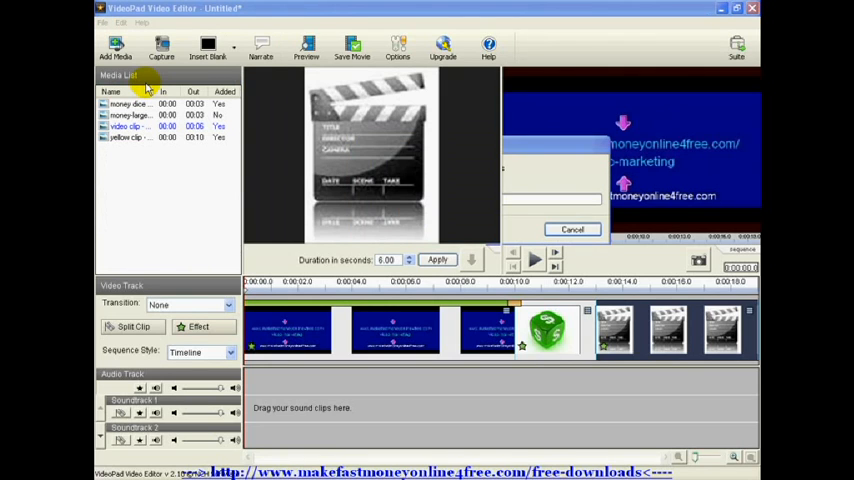
{"action": "mouse_move", "coordinate": [178, 214]}
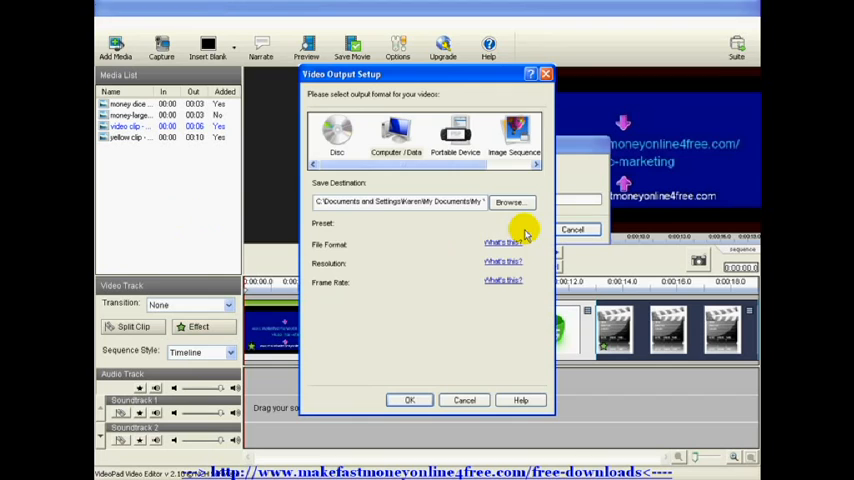
- Choose Computer/Data output and browse the file formats, keeping AVI
{"action": "left_click", "coordinate": [512, 224]}
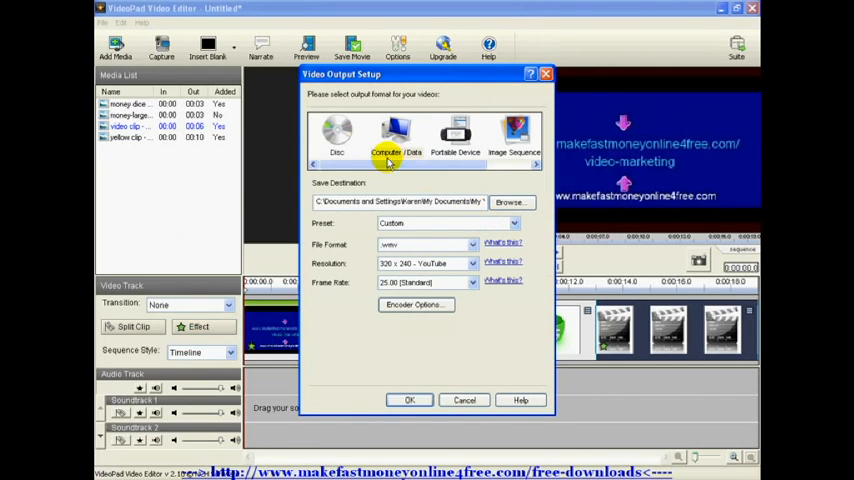
{"action": "mouse_move", "coordinate": [388, 164]}
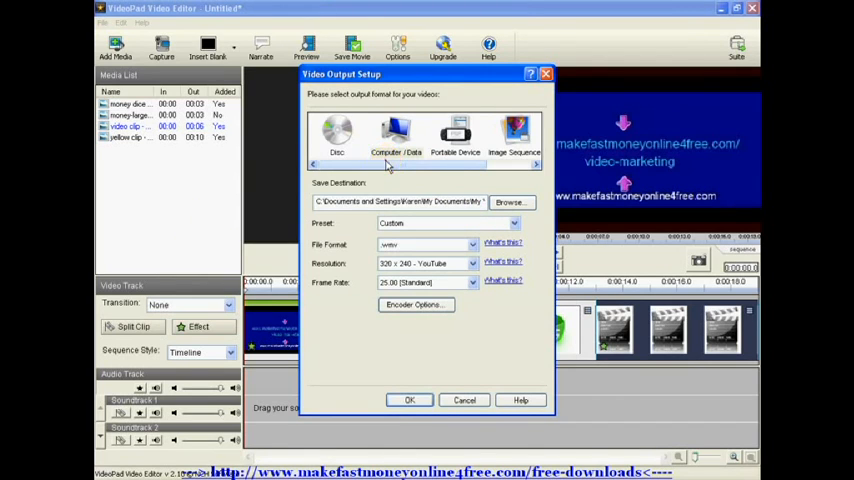
{"action": "left_click", "coordinate": [536, 164]}
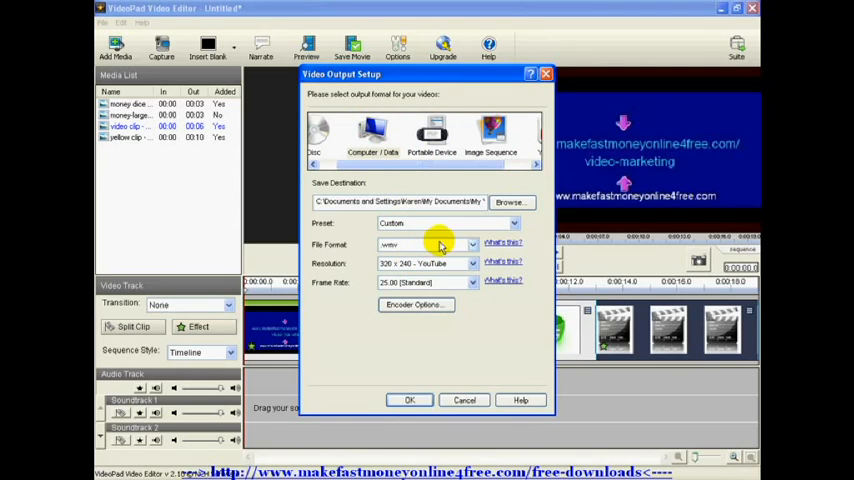
{"action": "left_click", "coordinate": [472, 244]}
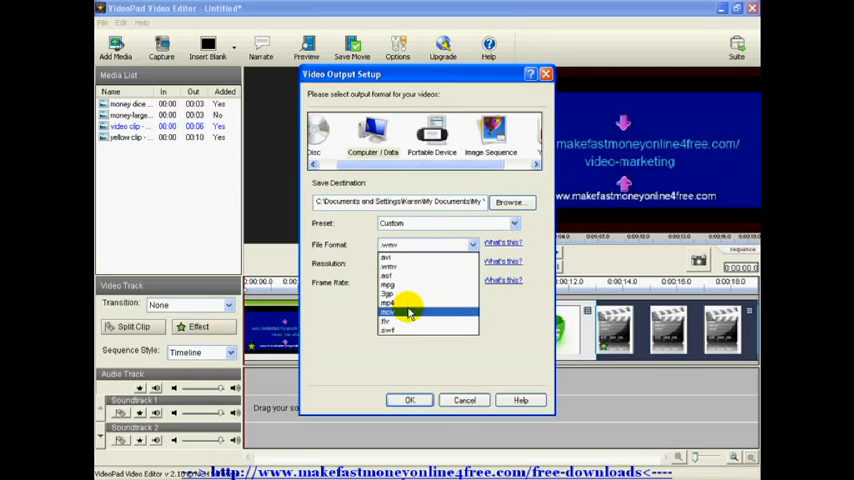
{"action": "mouse_move", "coordinate": [404, 320]}
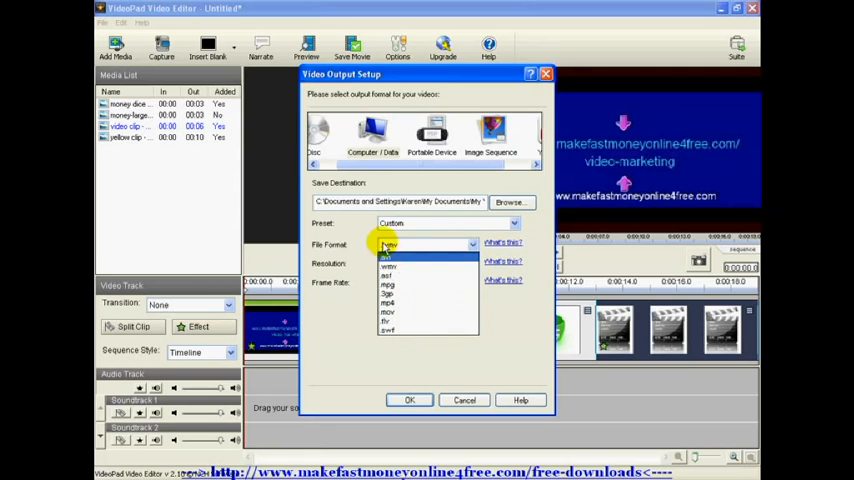
{"action": "left_click", "coordinate": [388, 252]}
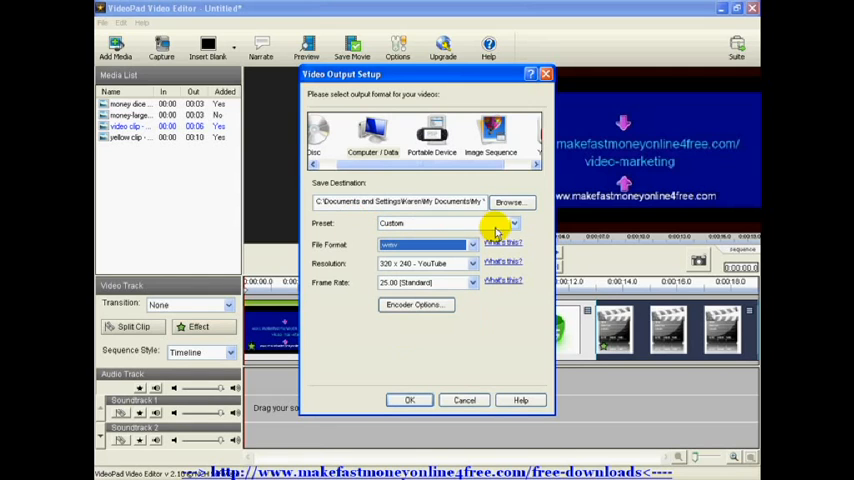
- Browse the output presets and keep Custom at 320×240 YouTube resolution
{"action": "left_click", "coordinate": [512, 224]}
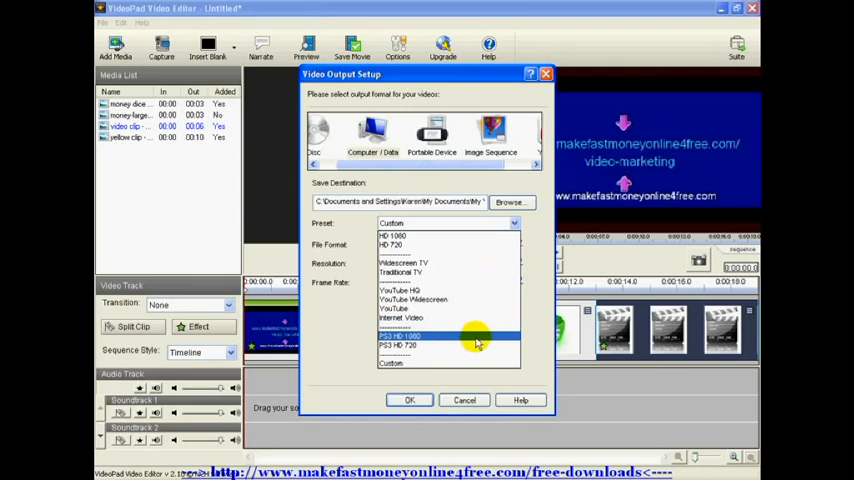
{"action": "left_click", "coordinate": [396, 364]}
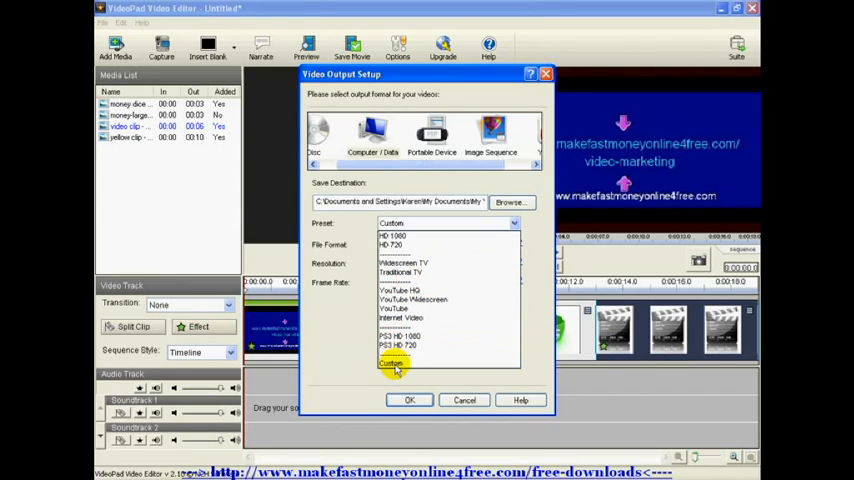
{"action": "left_click", "coordinate": [392, 364]}
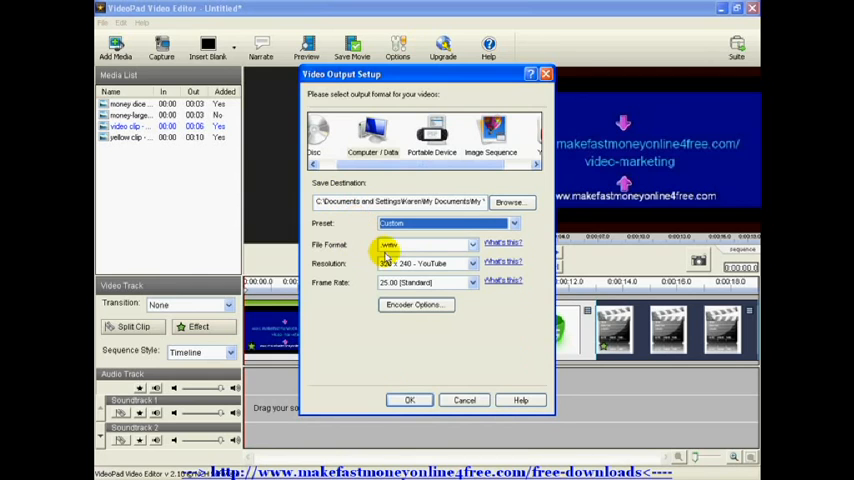
{"action": "mouse_move", "coordinate": [484, 184]}
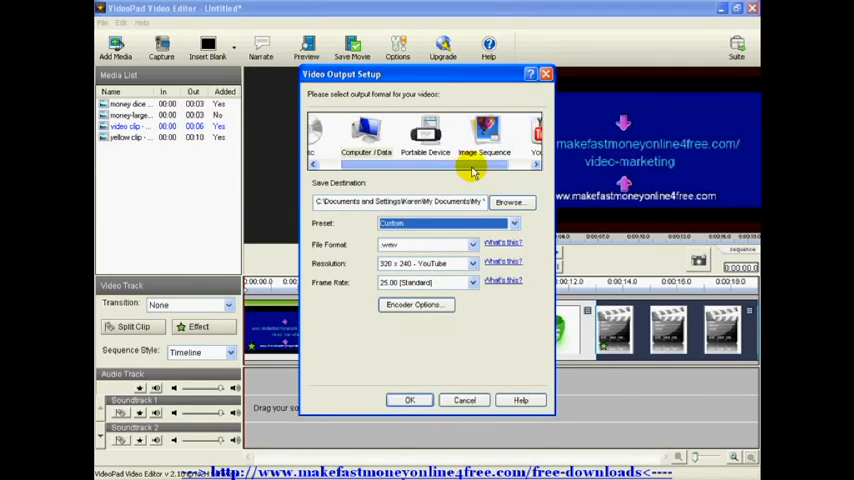
- Review the YouTube upload destination, then cancel the video output setup back to the timeline
{"action": "left_click", "coordinate": [512, 136]}
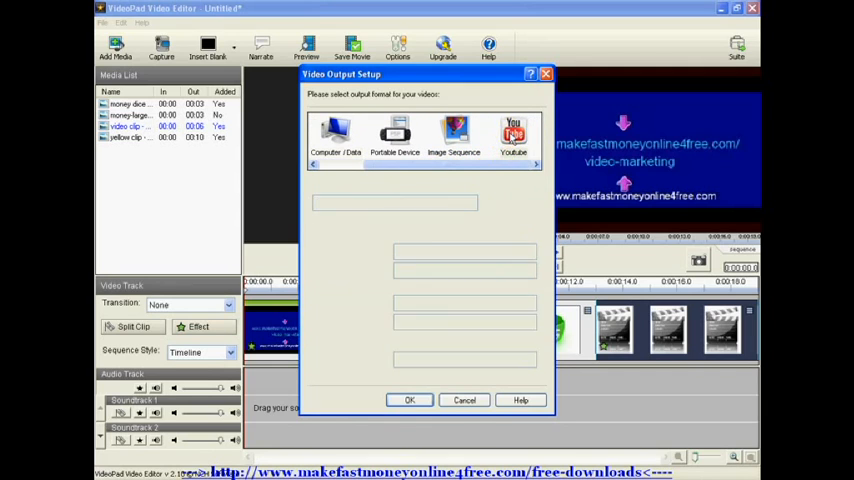
{"action": "left_click", "coordinate": [512, 136]}
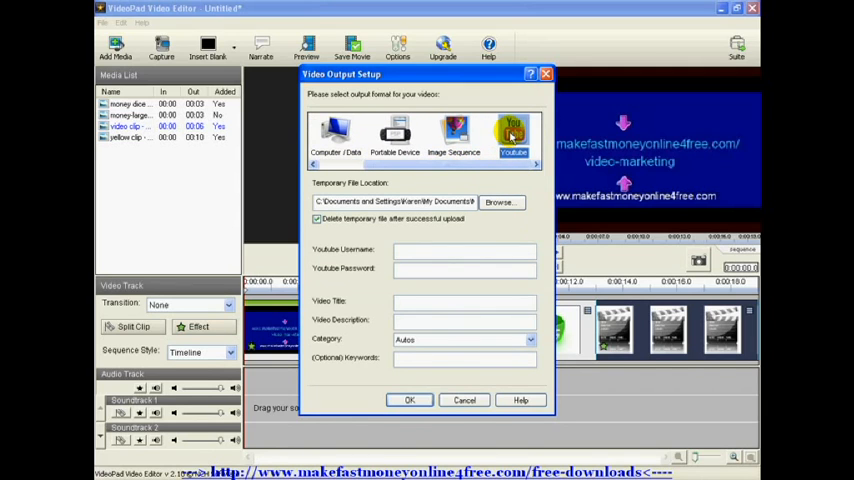
{"action": "mouse_move", "coordinate": [448, 230]}
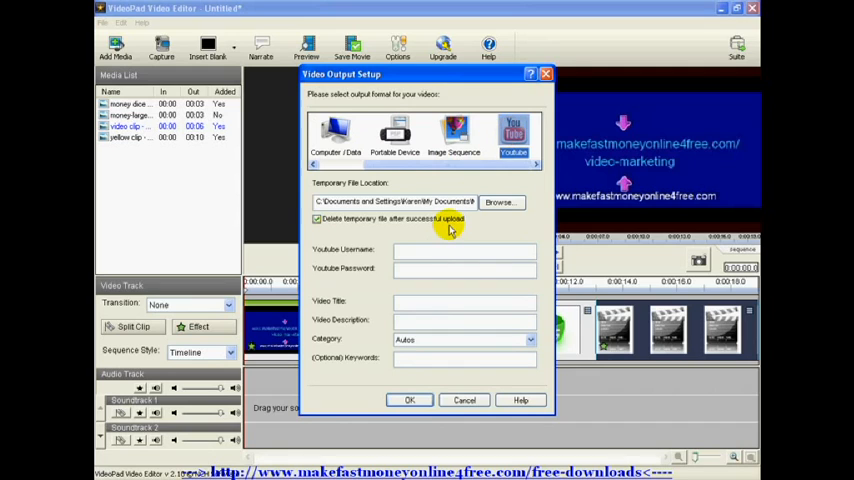
{"action": "mouse_move", "coordinate": [444, 228]}
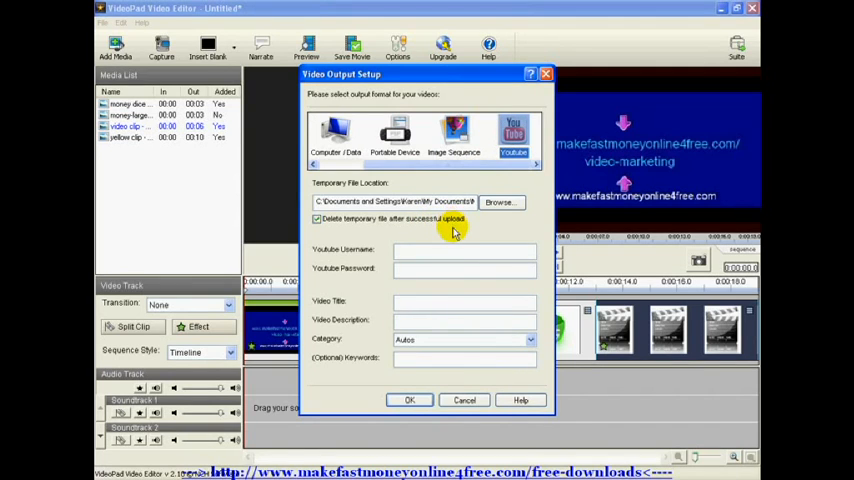
{"action": "mouse_move", "coordinate": [410, 260]}
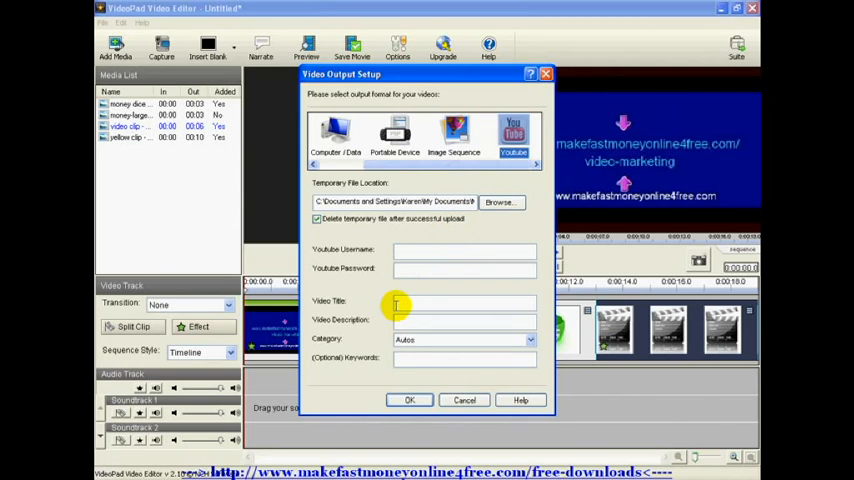
{"action": "mouse_move", "coordinate": [398, 320]}
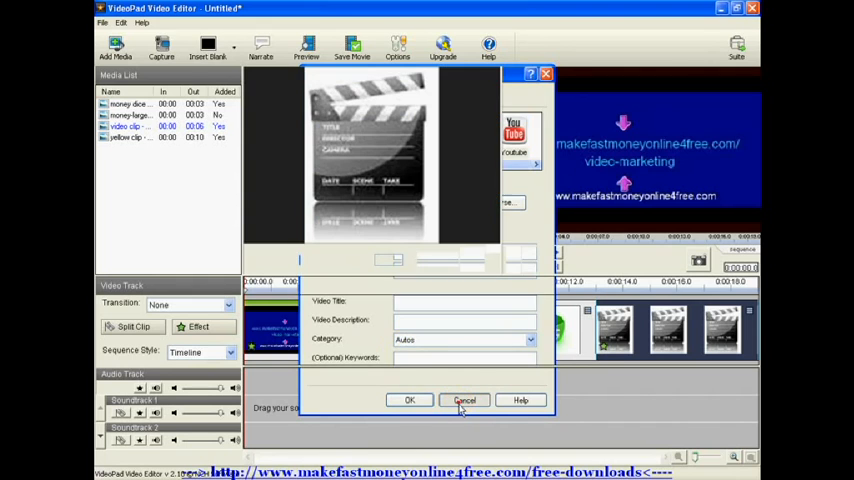
{"action": "left_click", "coordinate": [466, 400]}
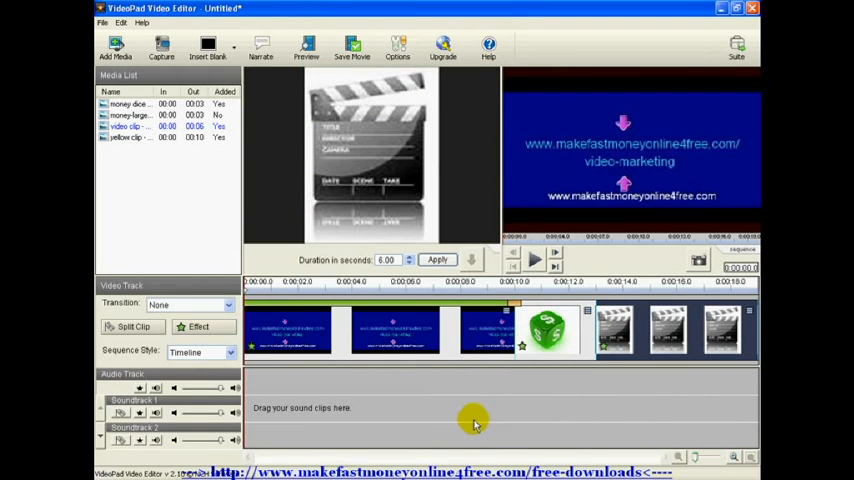